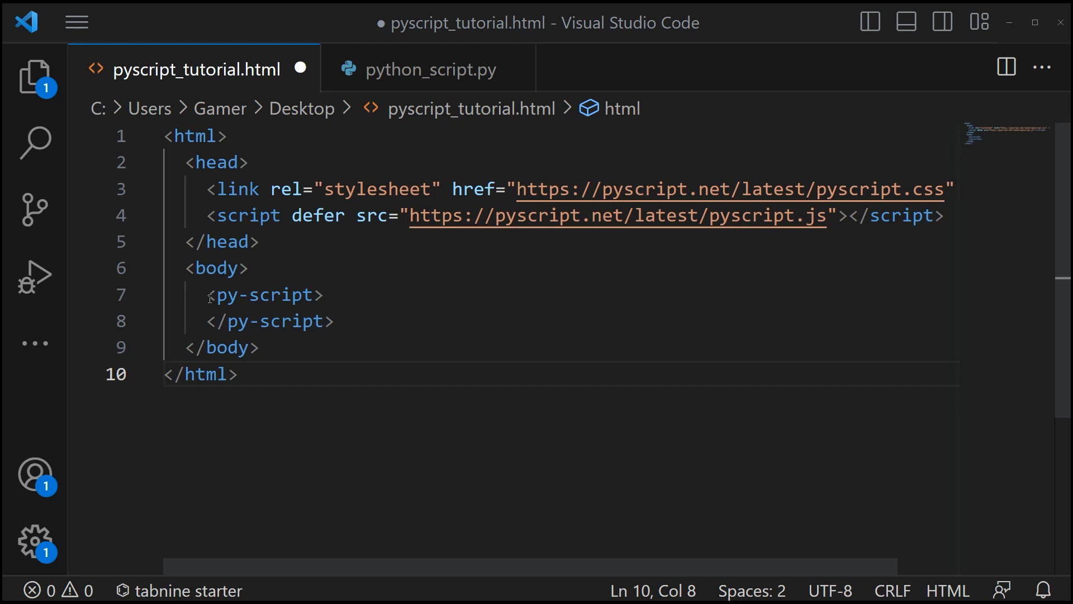
Write print("Hi") inside the py-script block of pyscript_tutorial.html
click(326, 294)
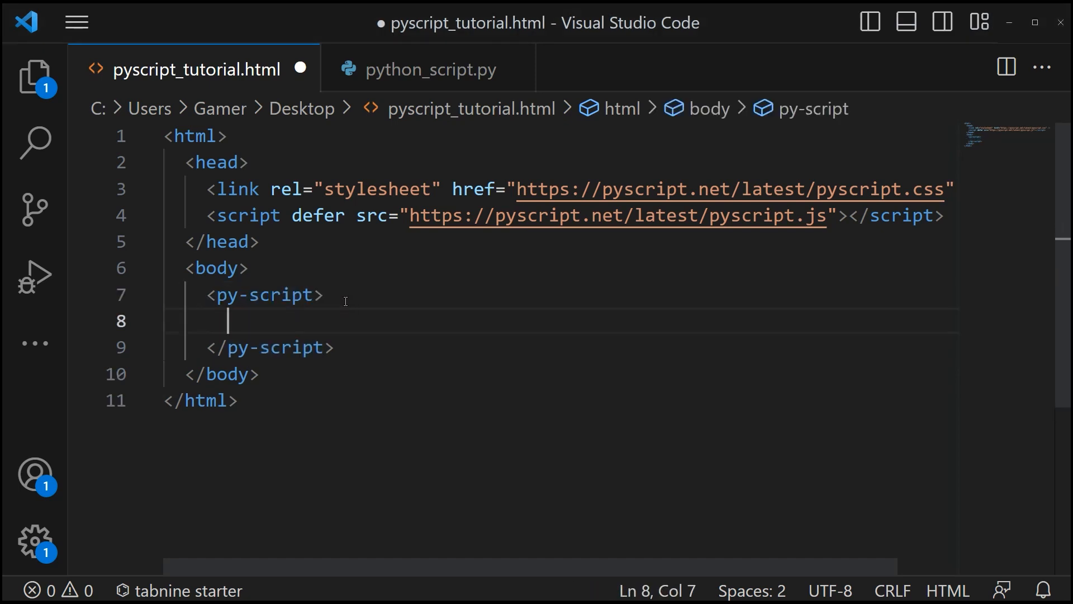
text(prin)
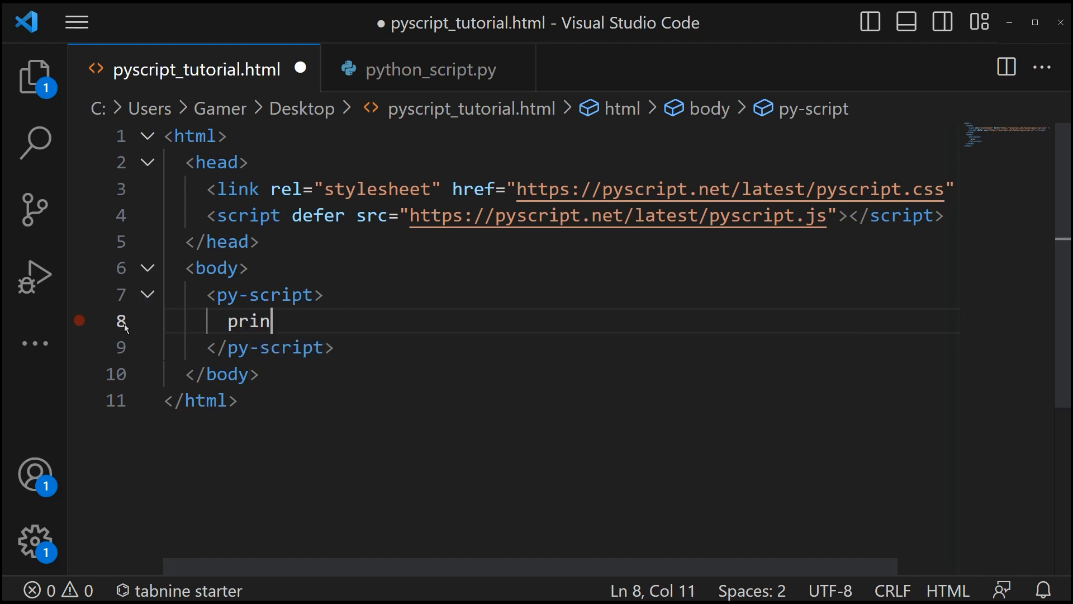
text(t("H")
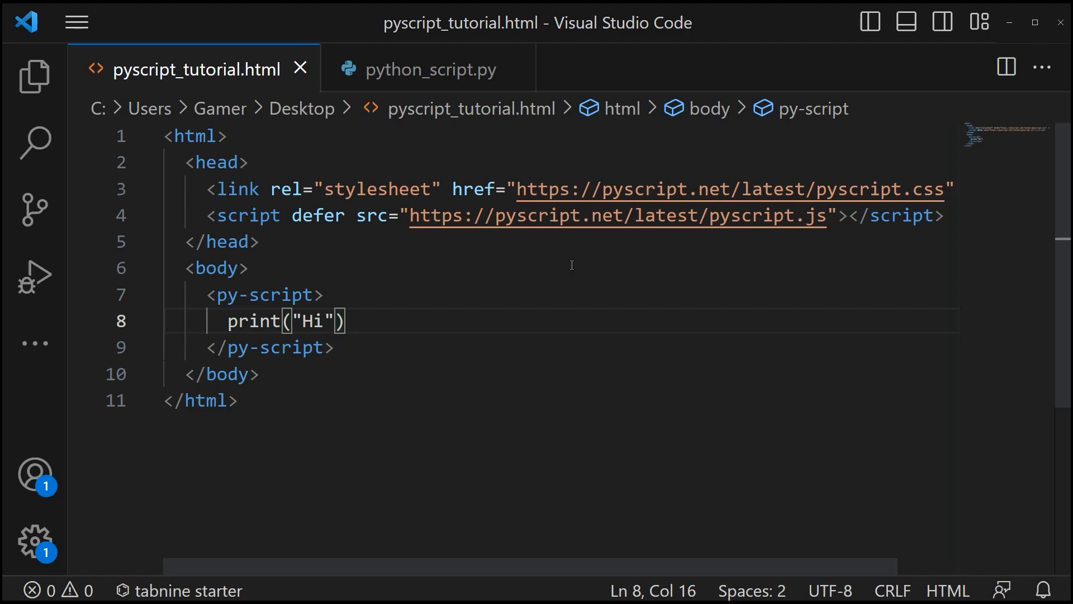
Add an empty <div id="output"></div> to the page body above py-script
key(Enter)
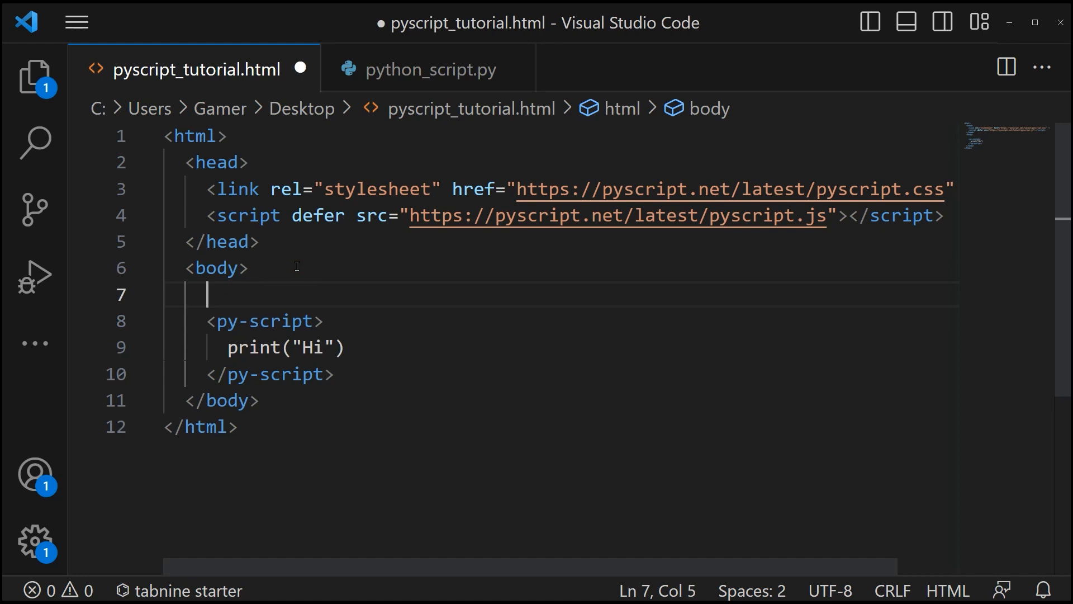
text(<div)
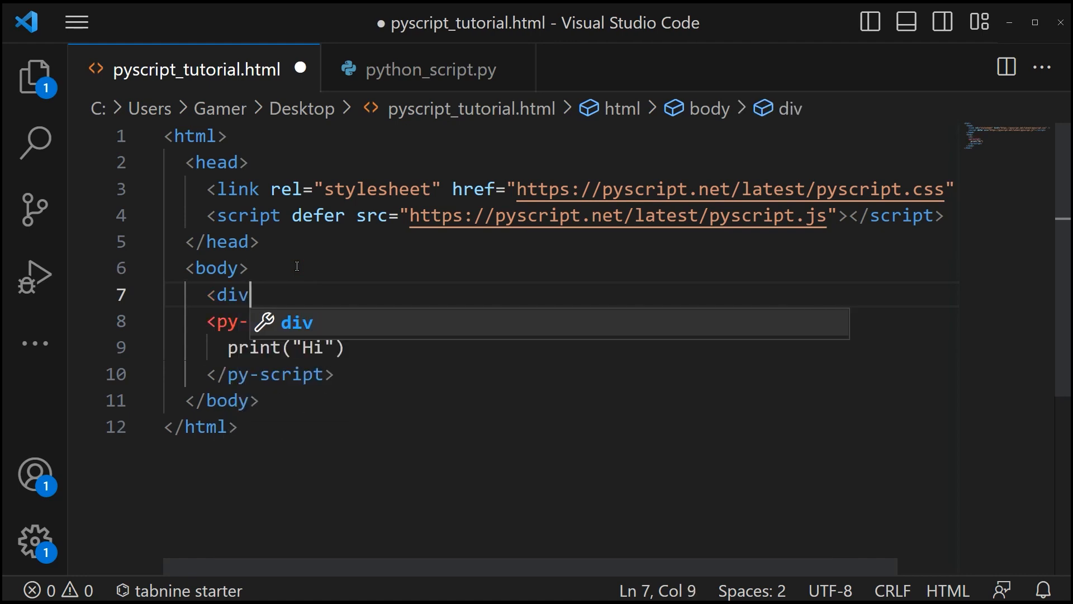
text(id="output"></div>)
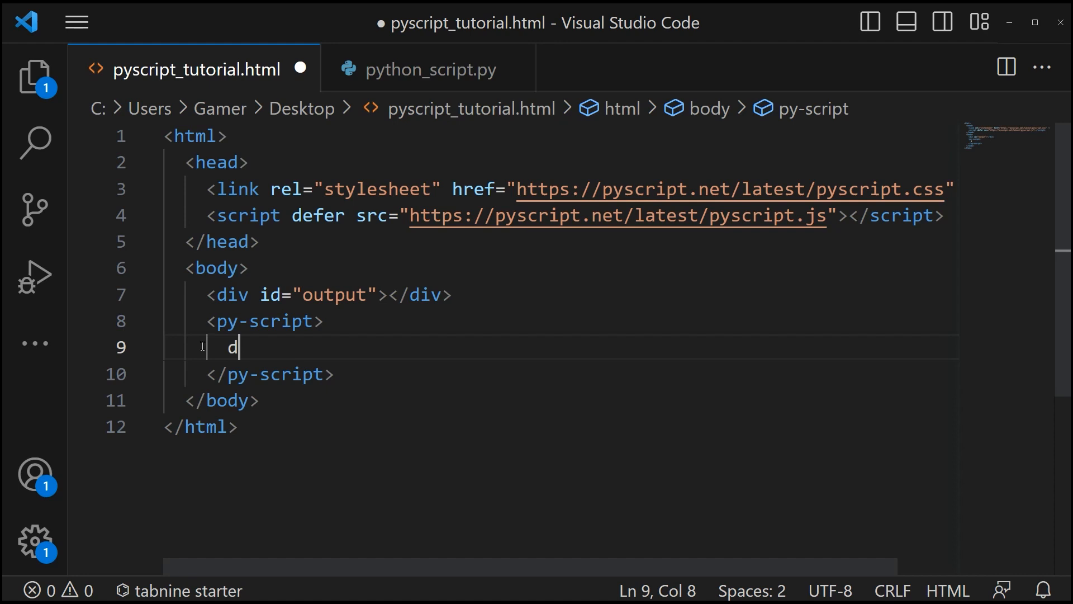
Define test() in the py-script block setting z = "Hi function" and returning it
text(ef test)
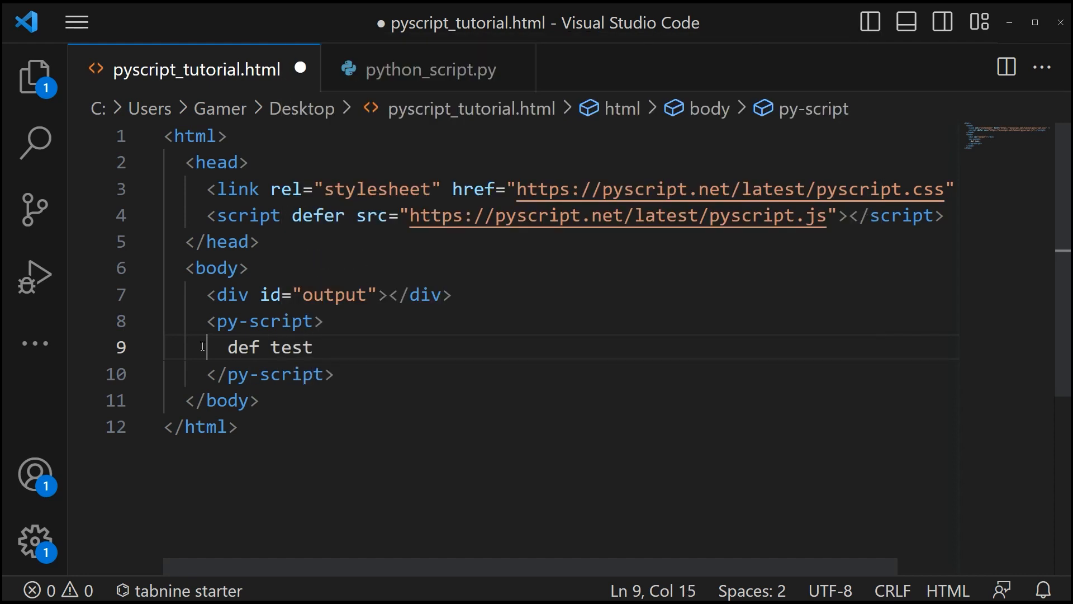
text(():)
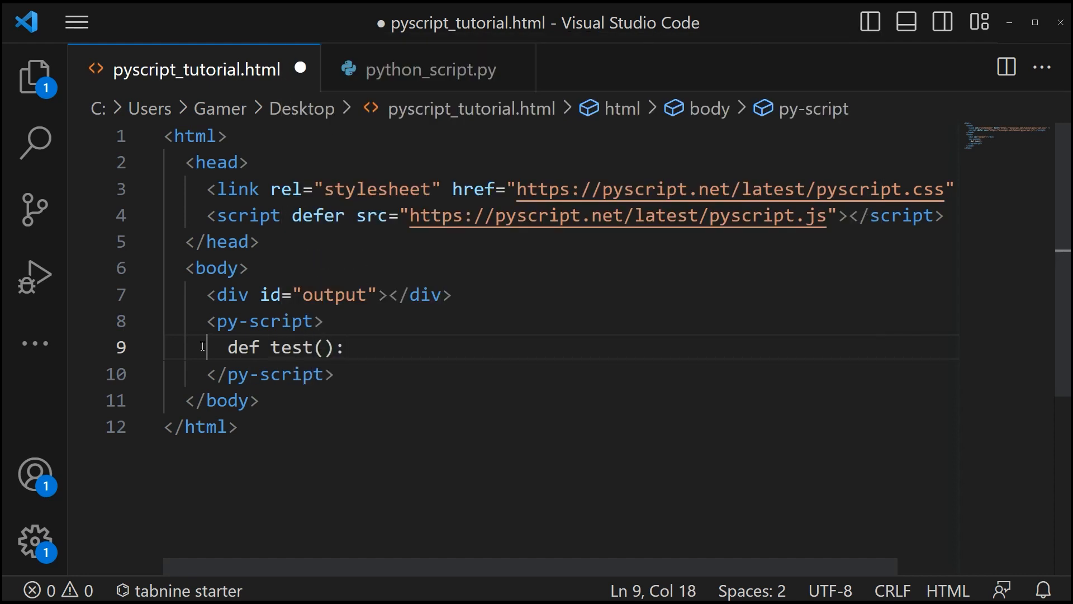
key(enter)
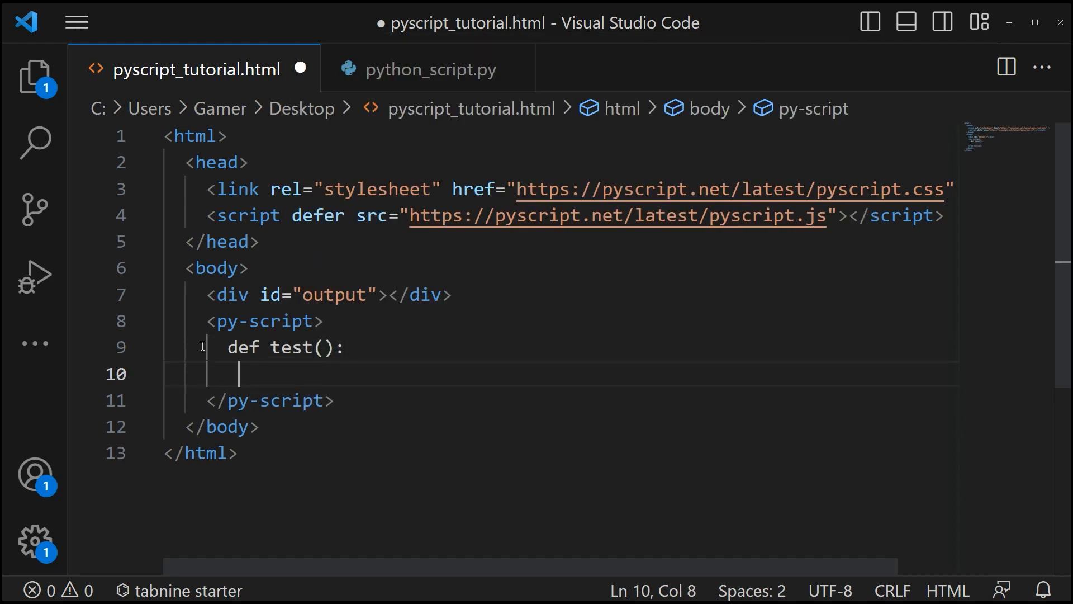
text(z)
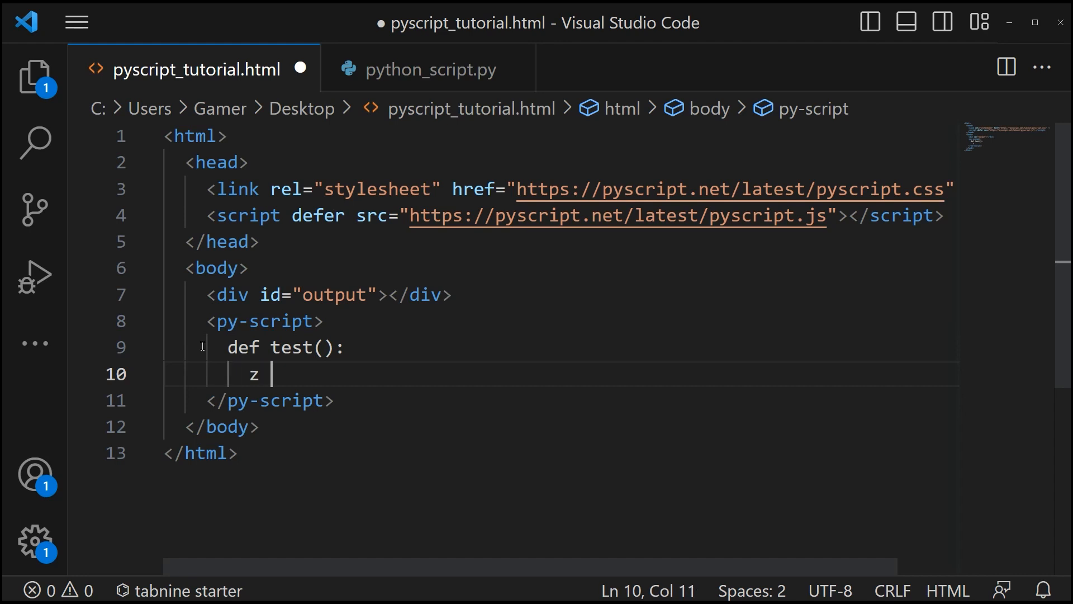
text(= "")
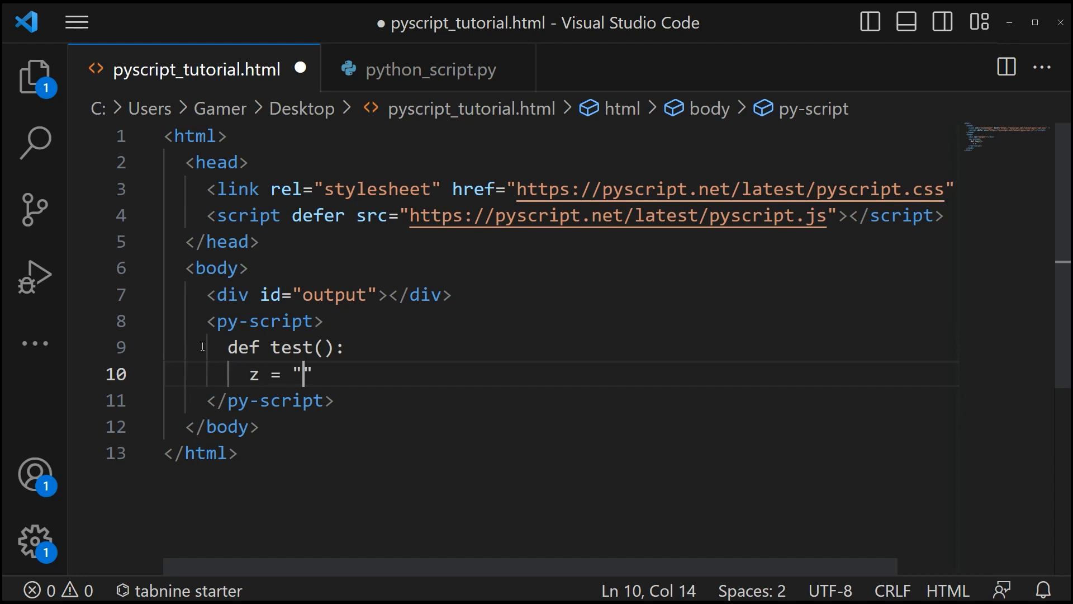
text(Hi function)
text(return z)
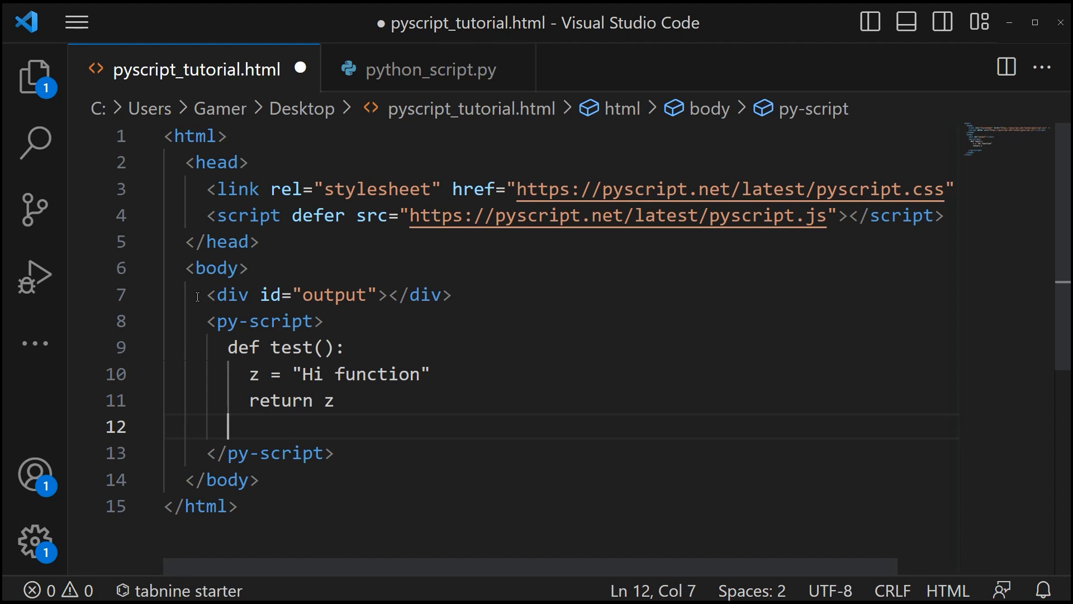
mouse_move(313, 341)
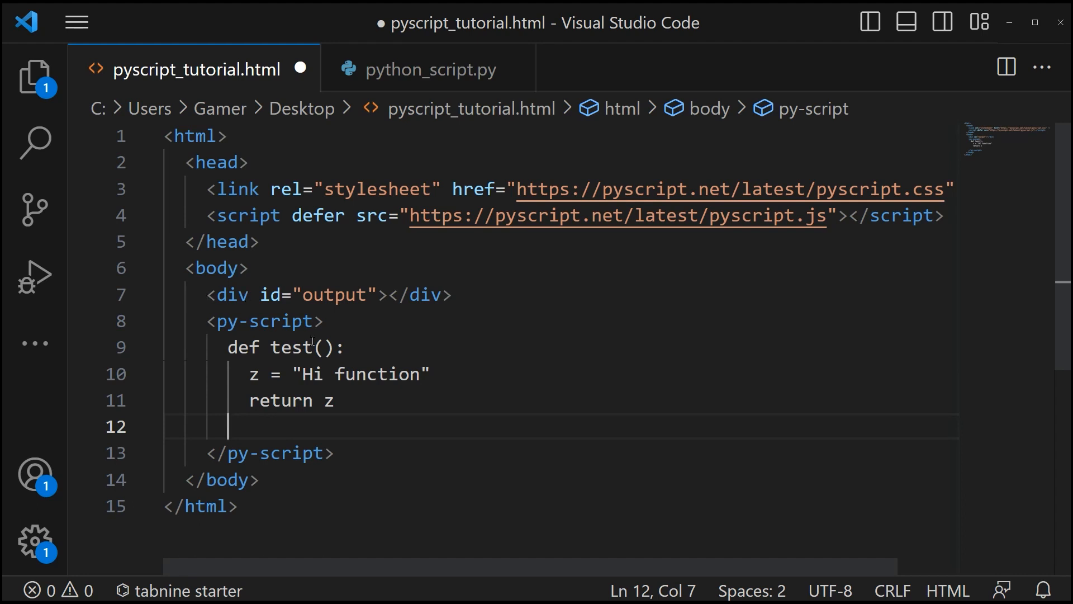
End the py-script block with pyscript.write("output",test()) to fill the output div
text(pyscript.write("output",test()))
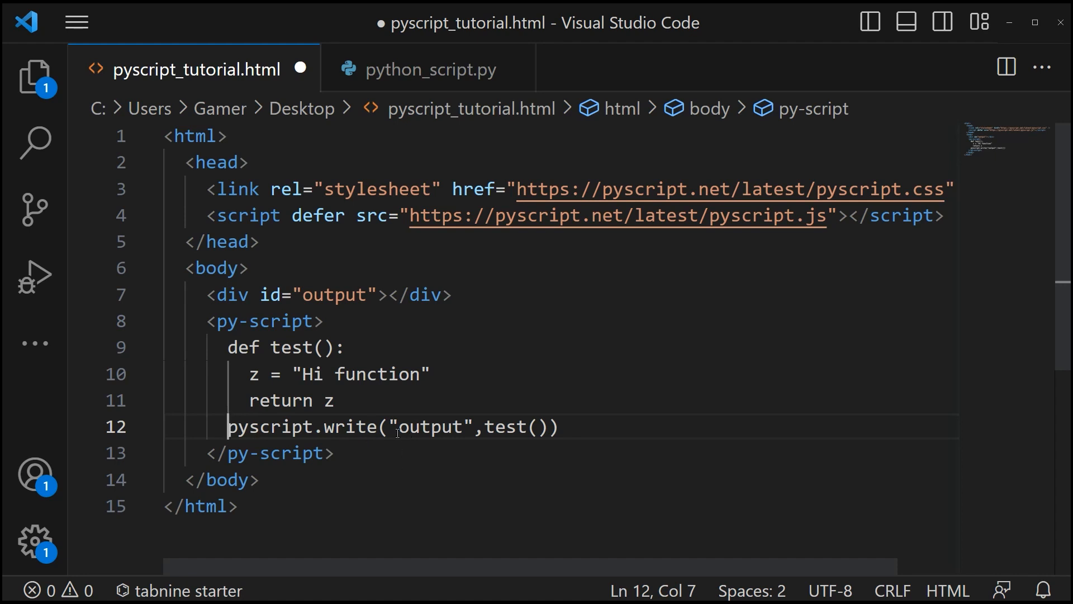
mouse_move(374, 333)
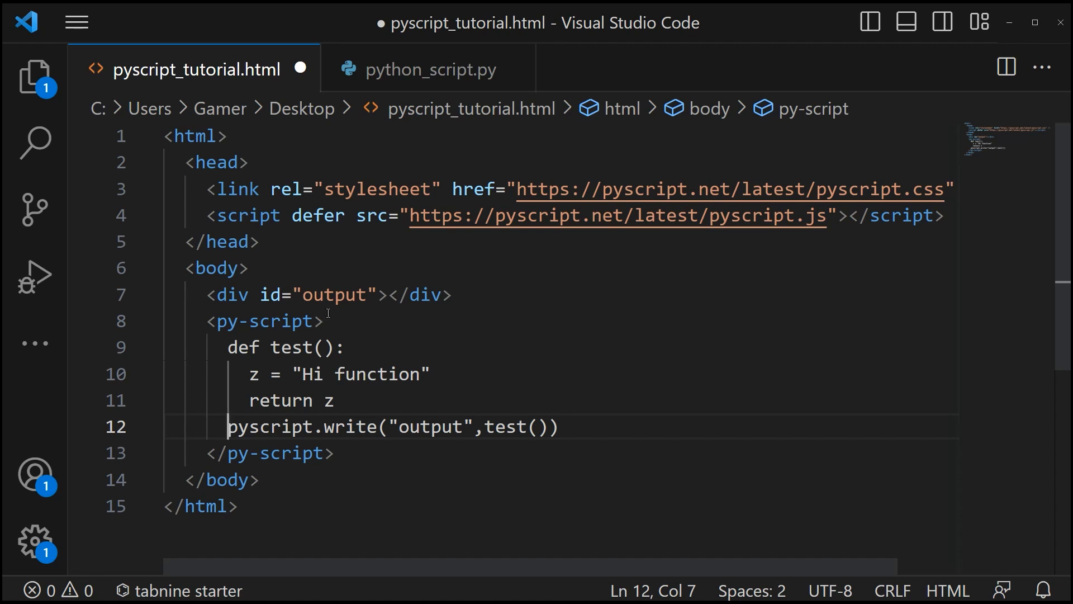
mouse_move(376, 332)
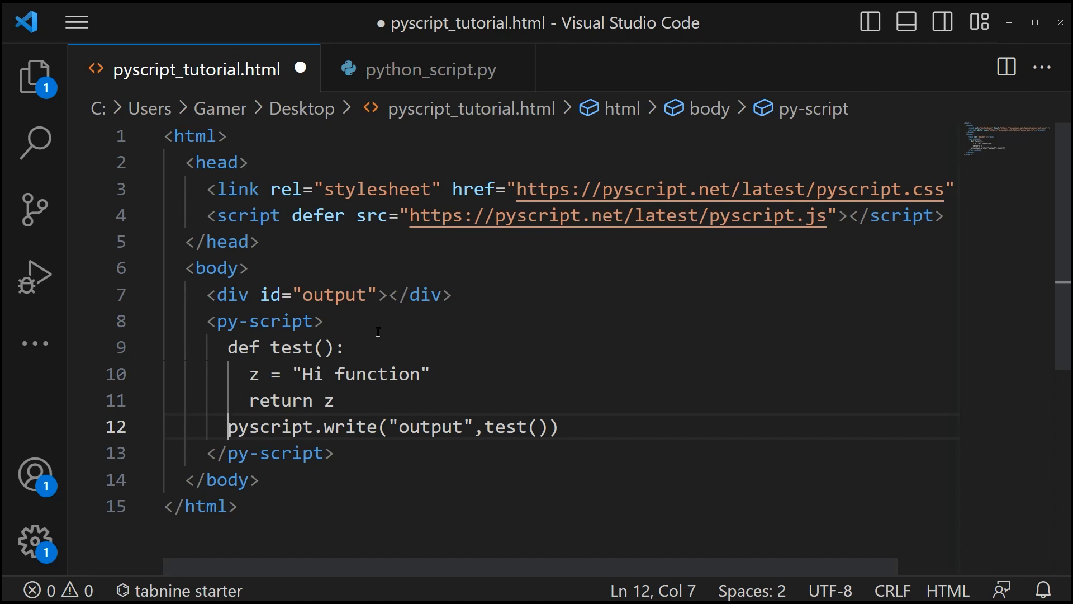
mouse_move(396, 397)
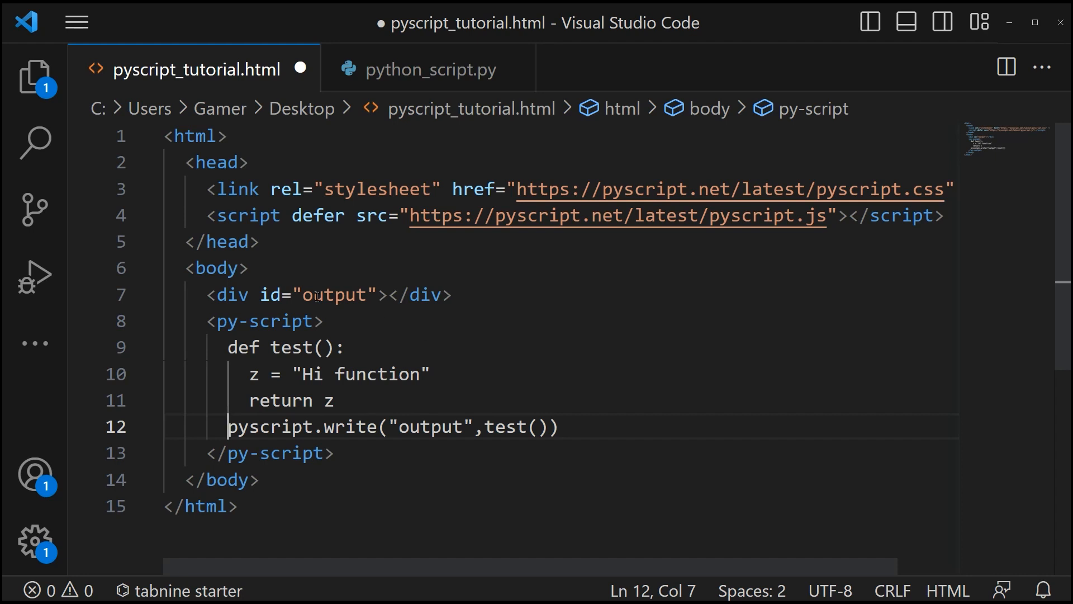
mouse_move(505, 467)
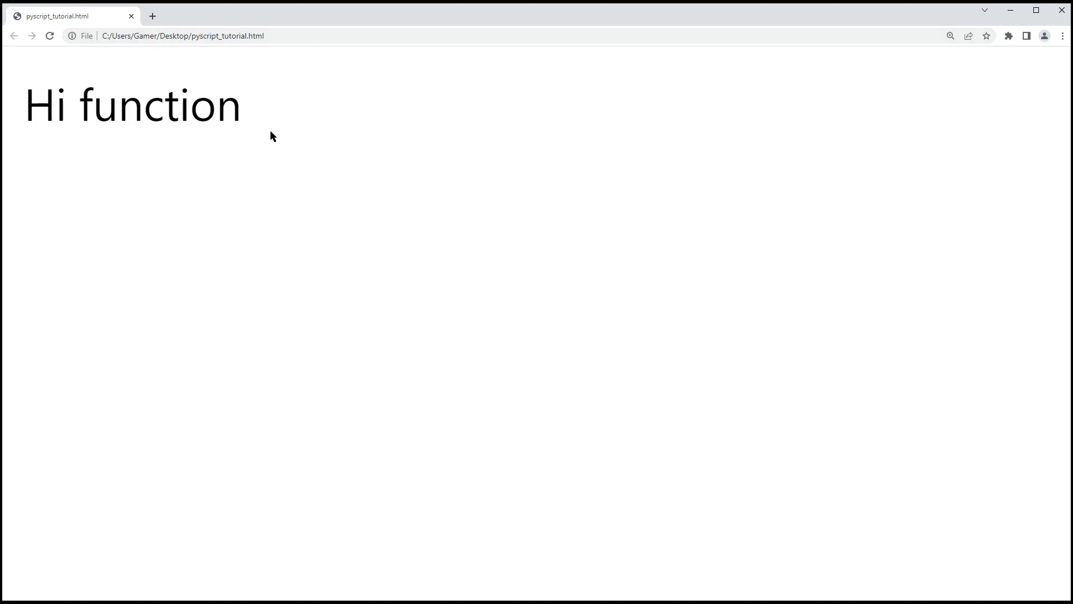
mouse_move(273, 171)
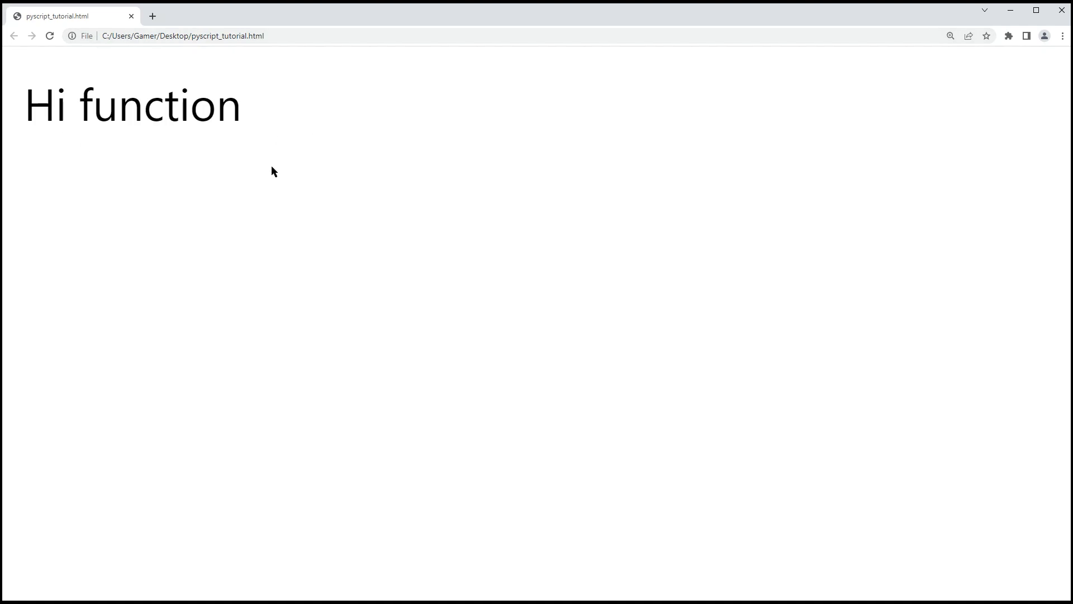
Return from Chrome's rendered 'Hi function' page to the VS Code editor
key(alt+tab)
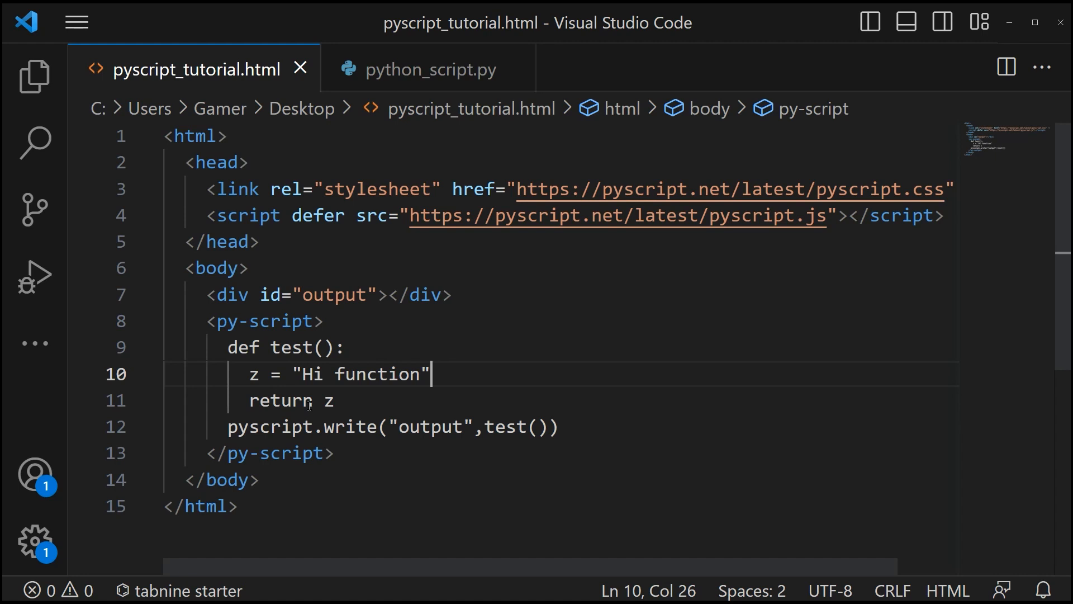
mouse_move(370, 332)
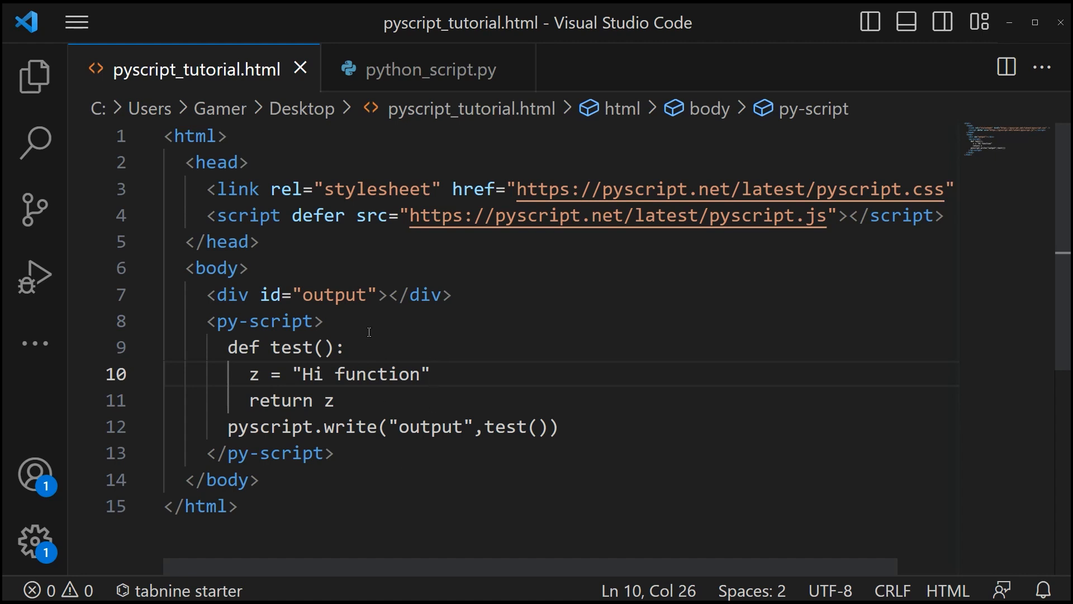
mouse_move(229, 295)
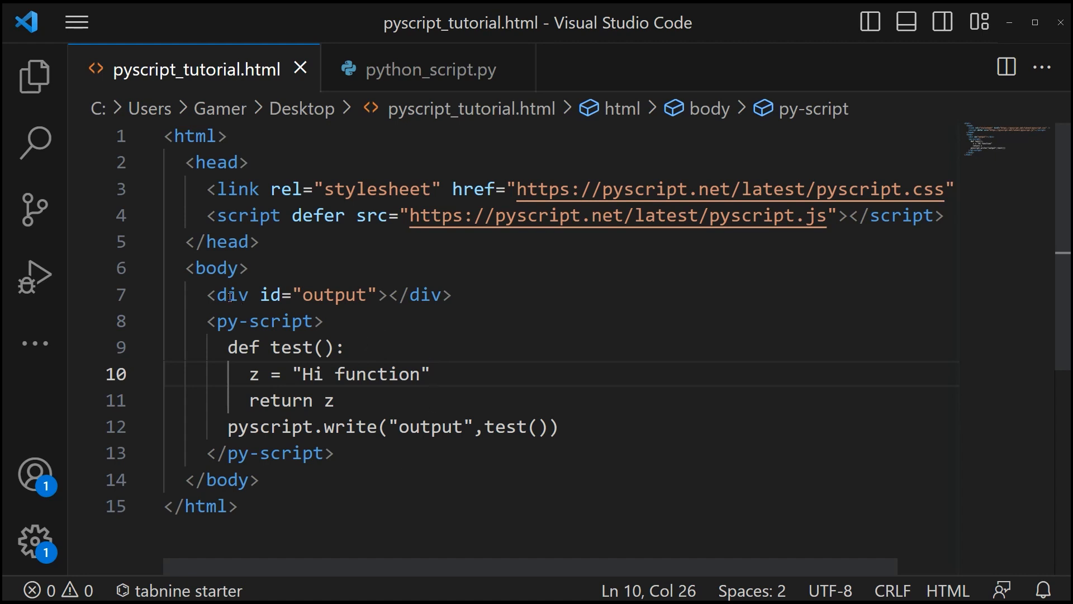
mouse_move(295, 295)
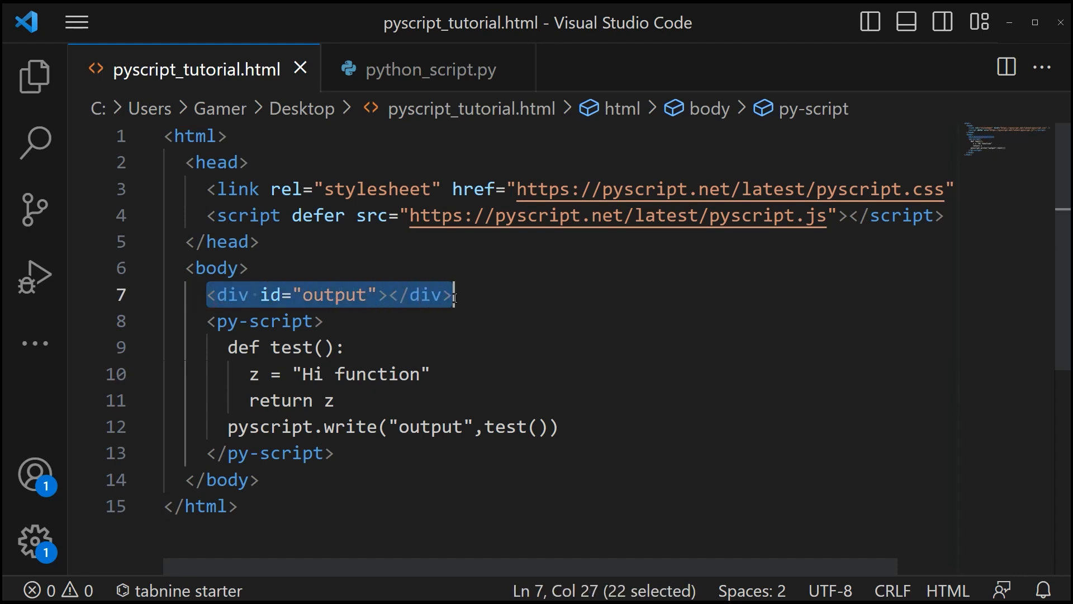
Give the output div style="color: aqua" via autocomplete and save the file
click(377, 295)
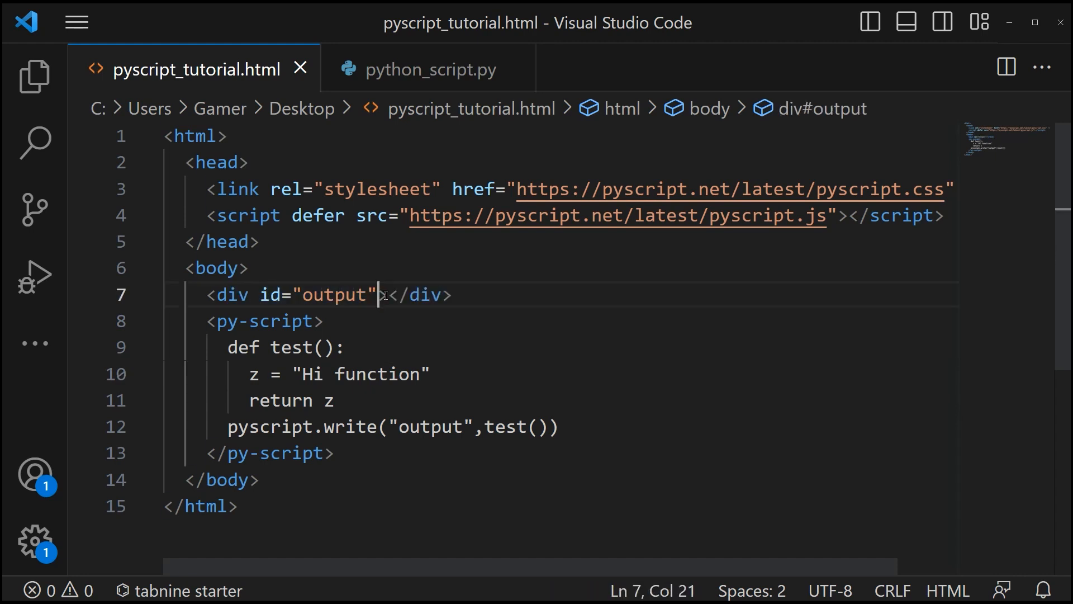
text(style="color: aqua)
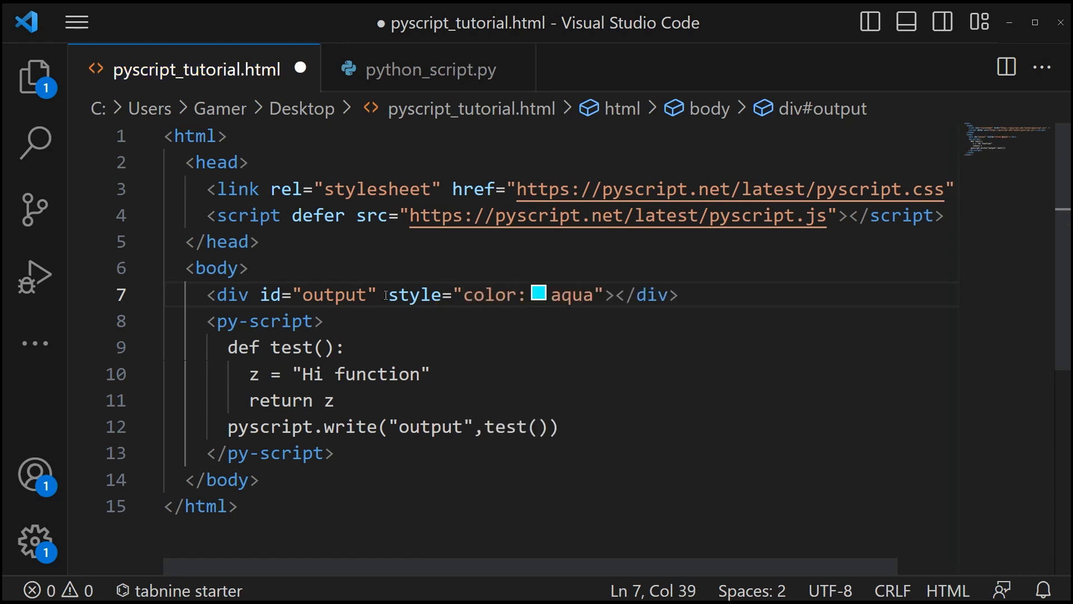
key(ctrl+s)
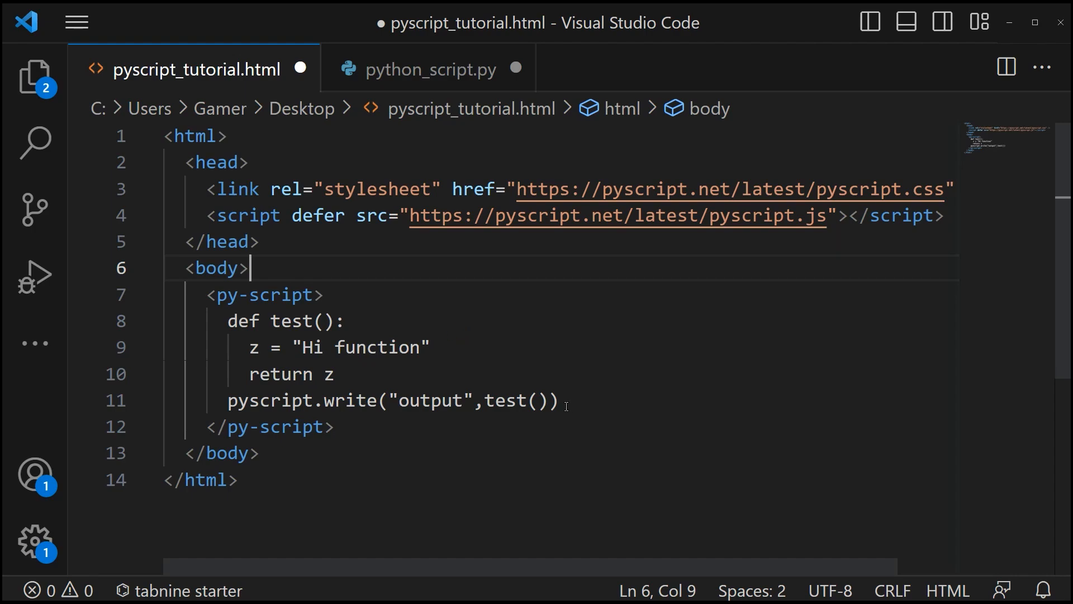
Remove the inline Python code and add an empty src="" attribute to the py-script tag
drag(262, 320, 558, 400)
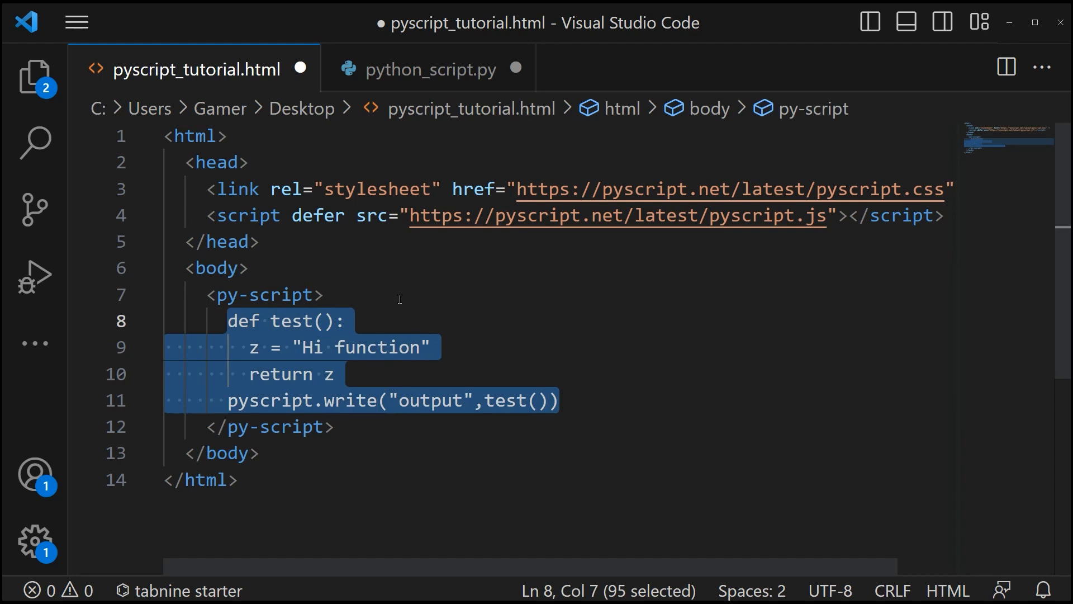
key(Delete)
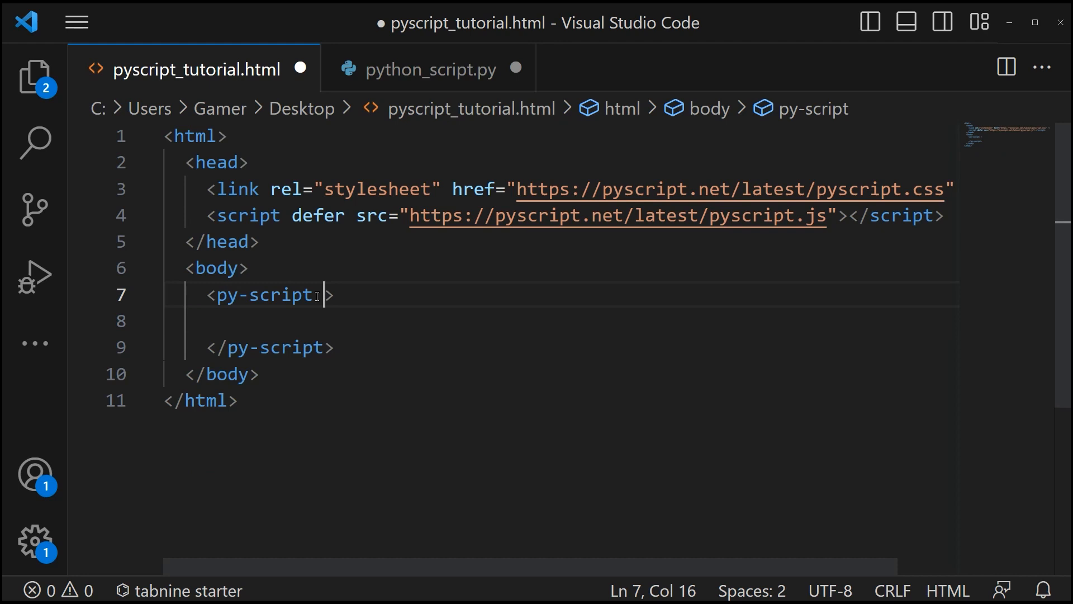
text(sr)
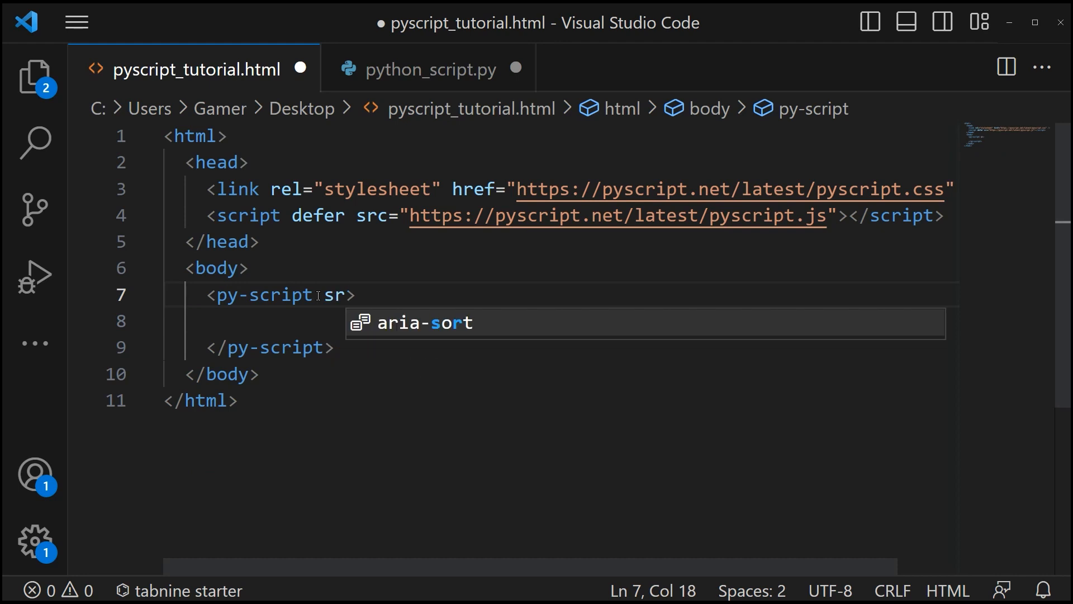
text(r)
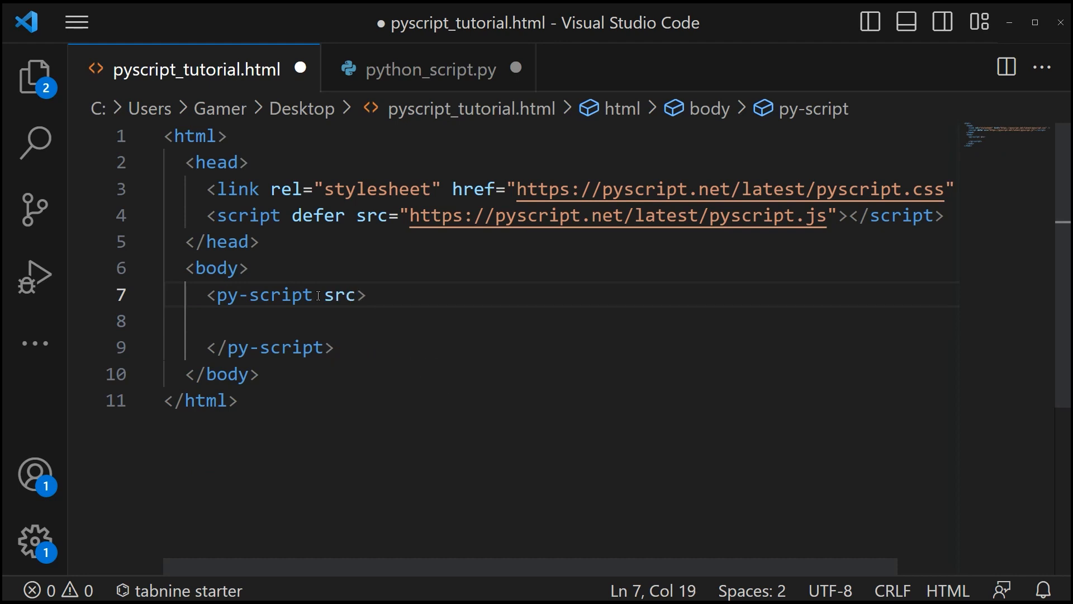
text(=)
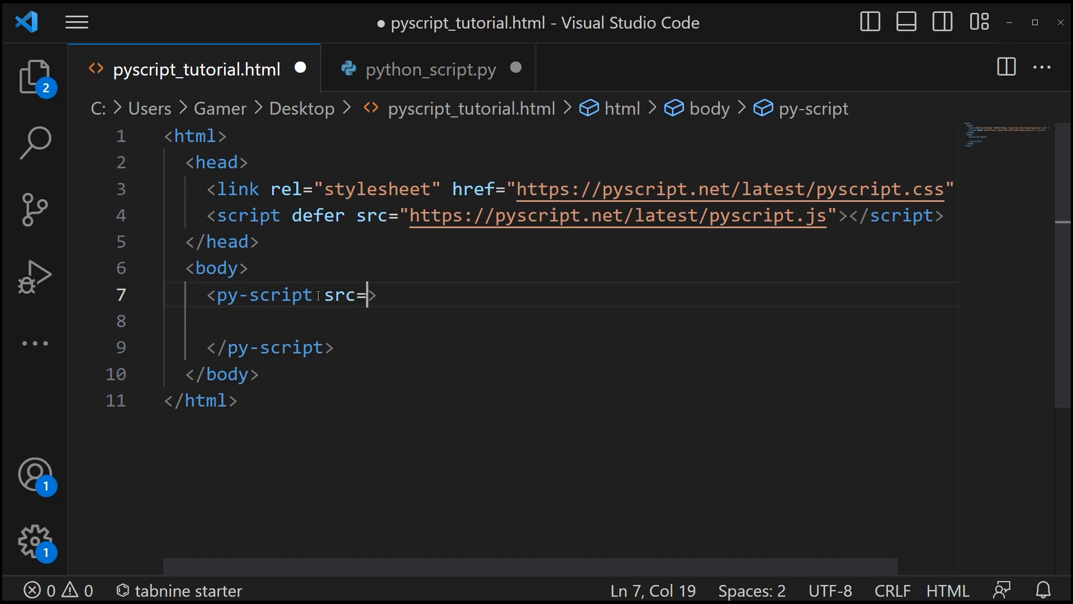
text("")
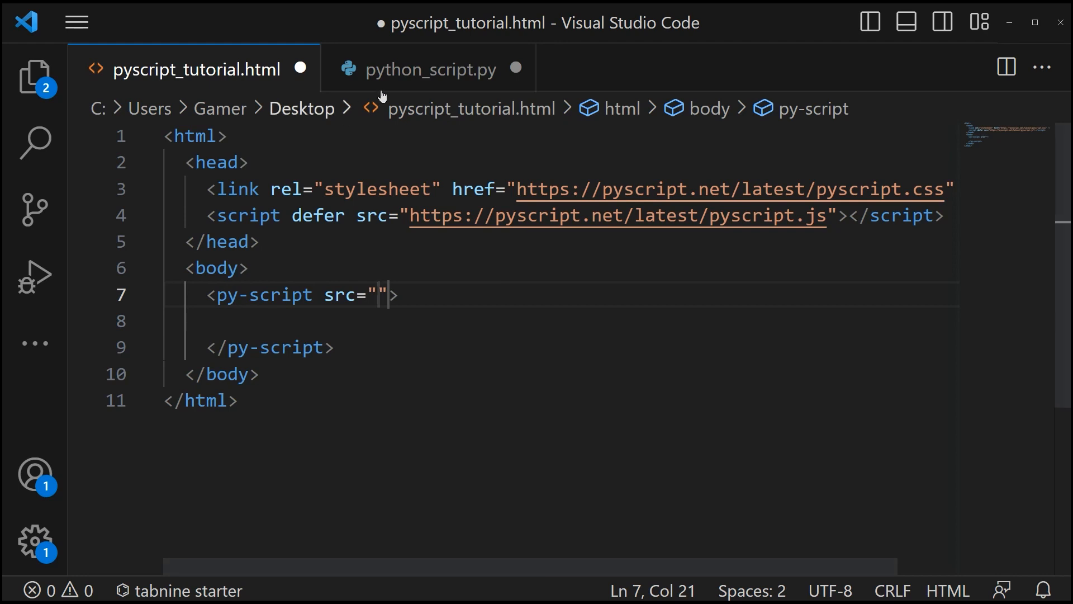
Write print("External File") on line 1 of python_script.py
click(429, 68)
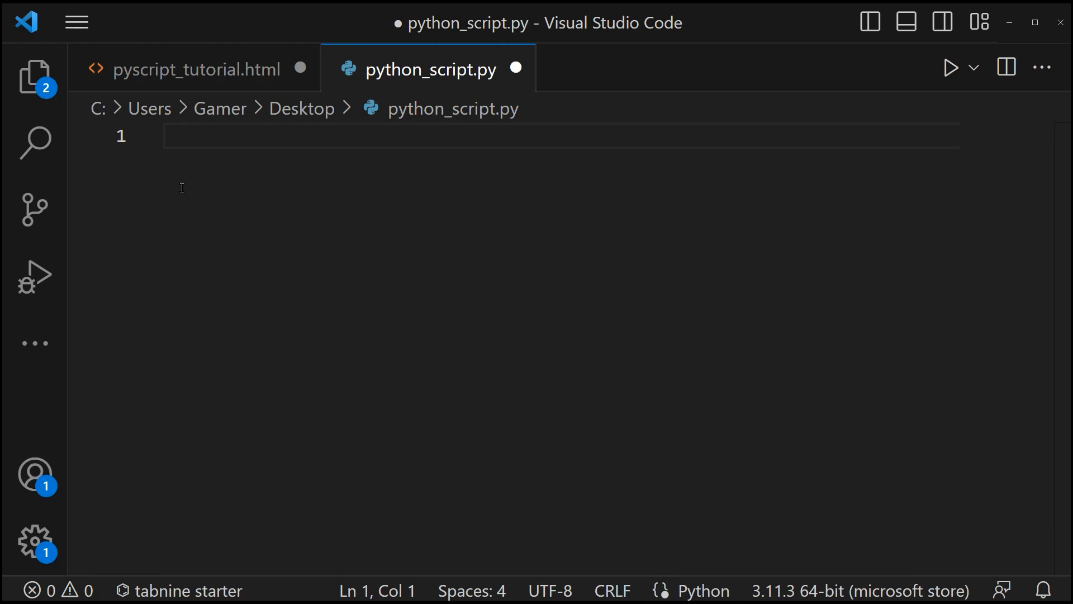
text(print("Exte)
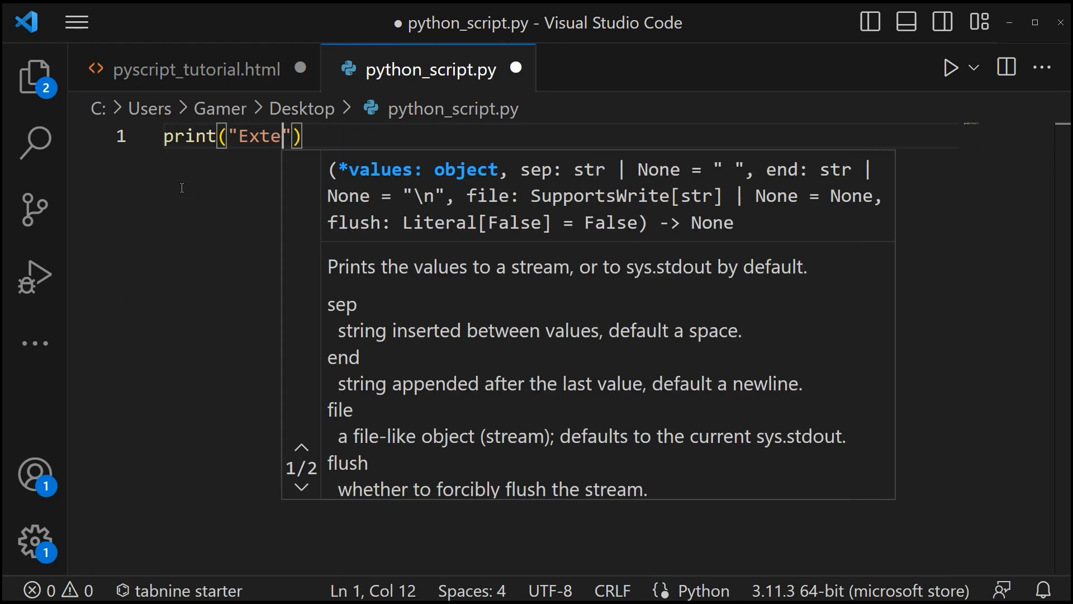
text(rnal File)
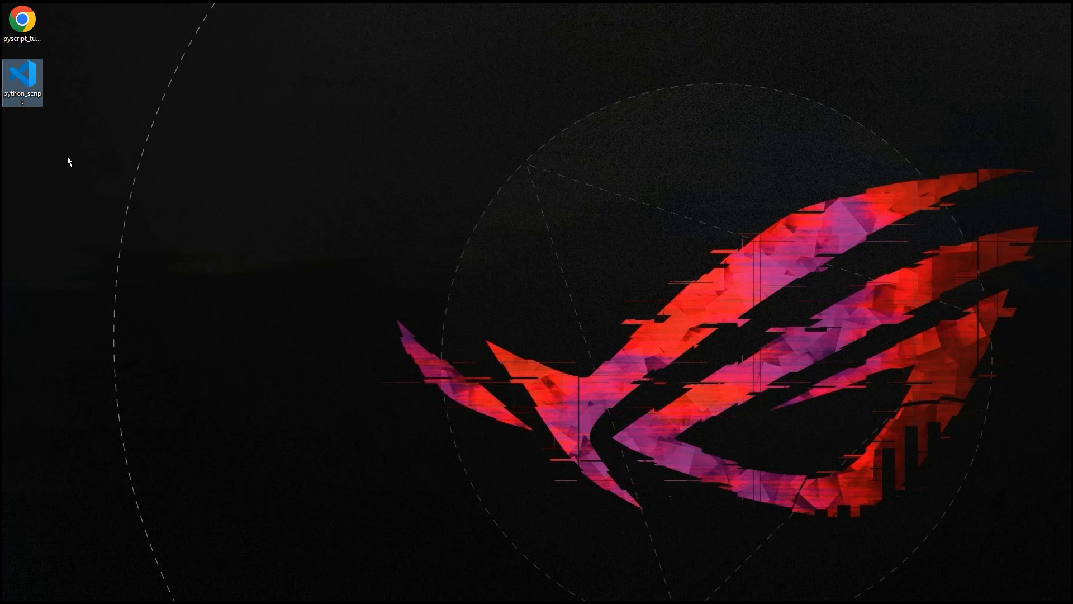
Point the py-script src in pyscript_tutorial.html to python_script.py
click(23, 16)
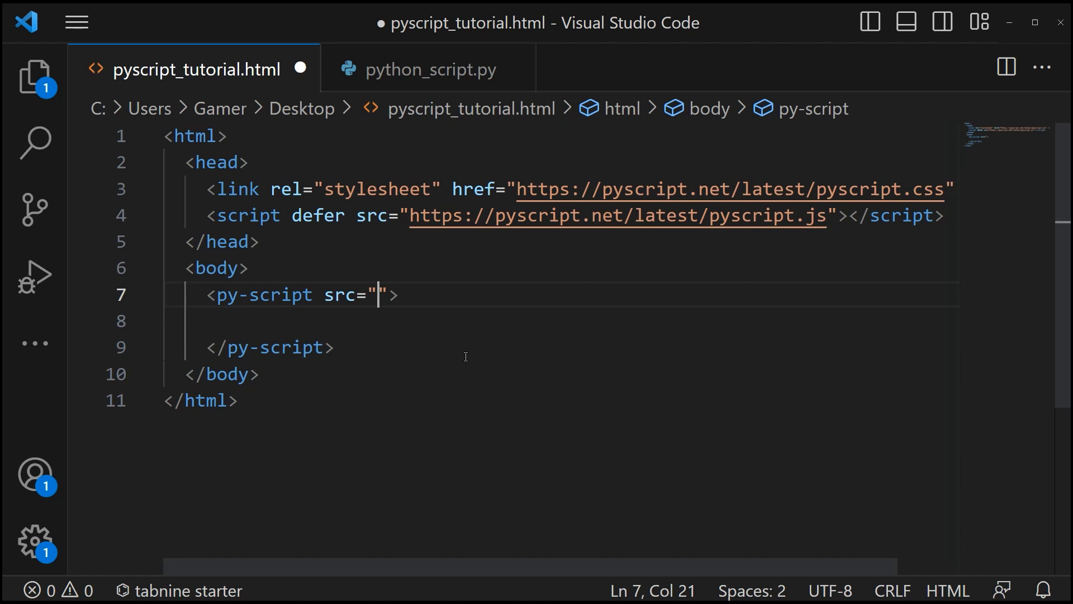
text(python_script)
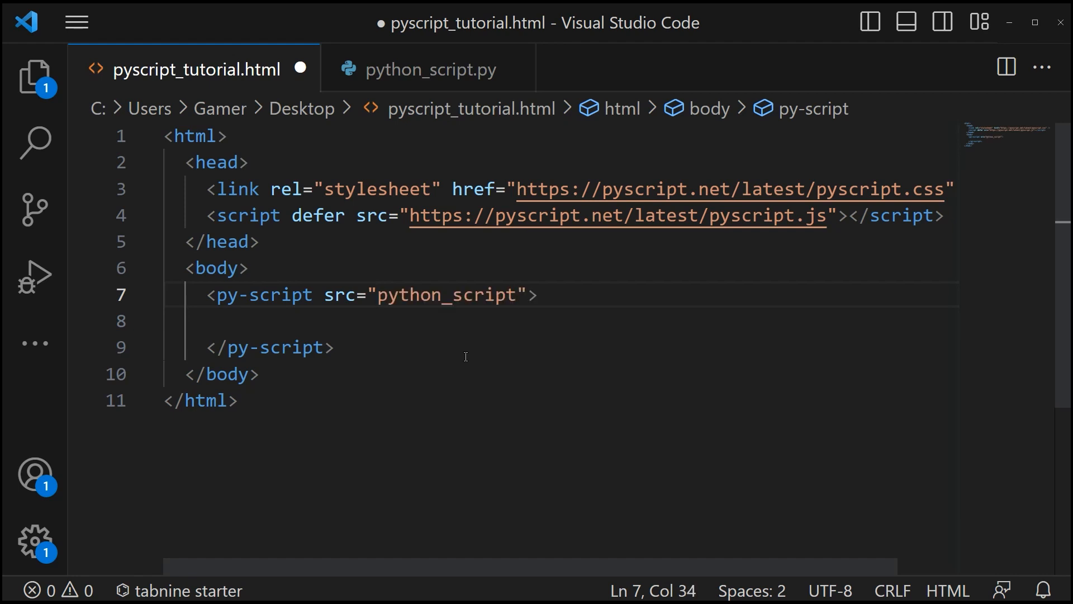
text(.py)
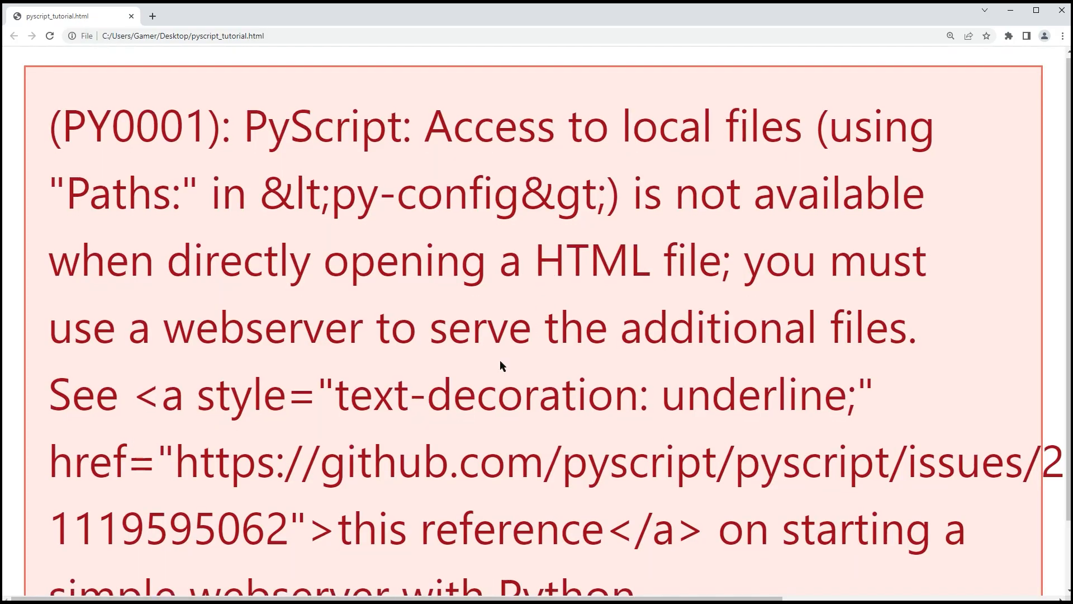
Scroll through the PY0001 local-files-need-a-webserver error in Chrome
scroll(down, 3)
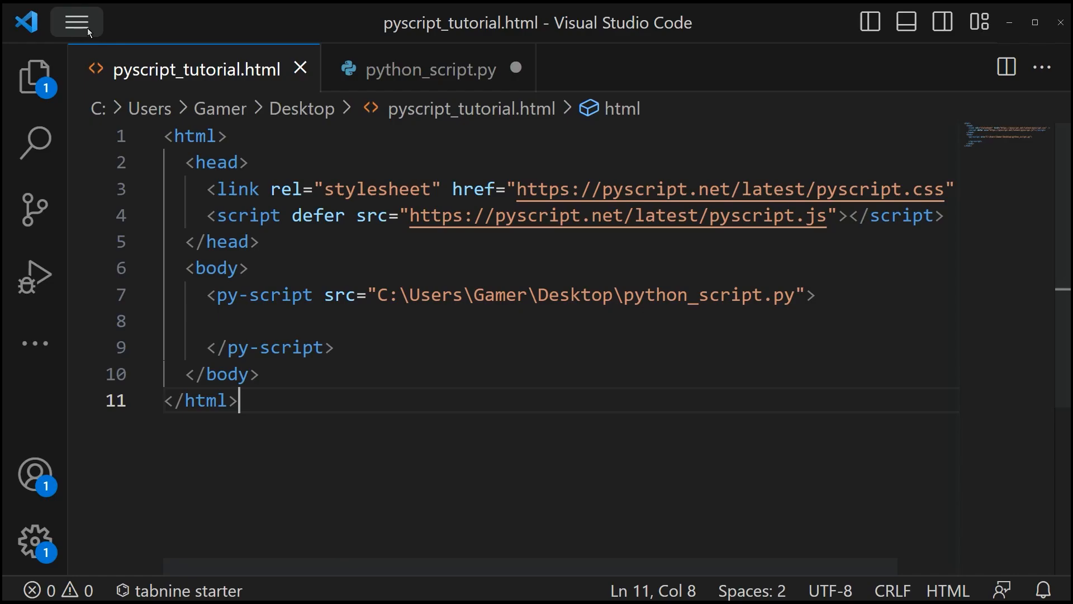
Start a new VS Code terminal and cd into the desktop folder
click(76, 23)
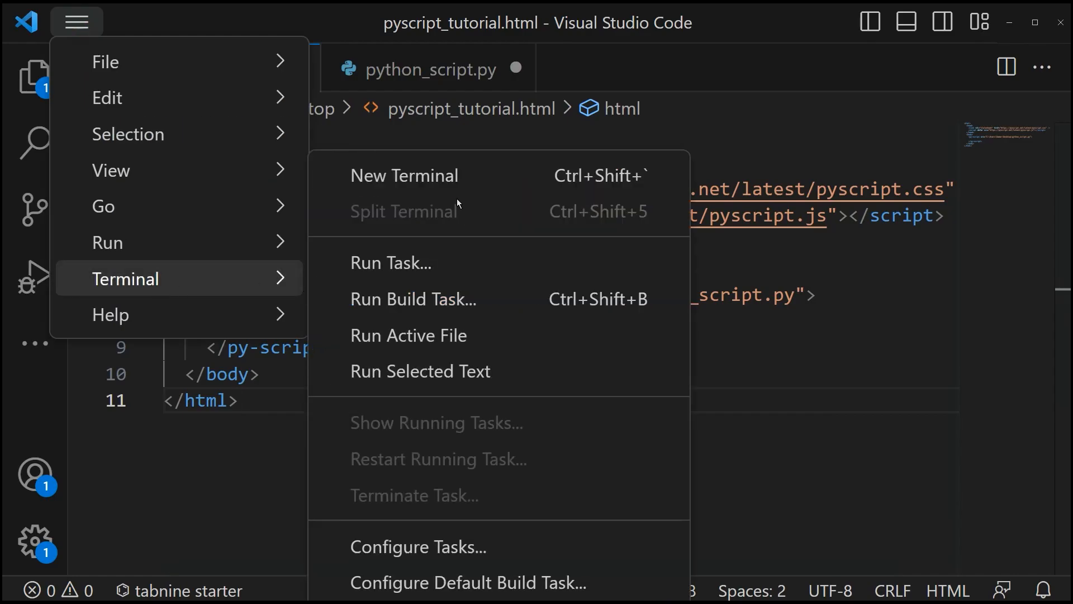
click(405, 175)
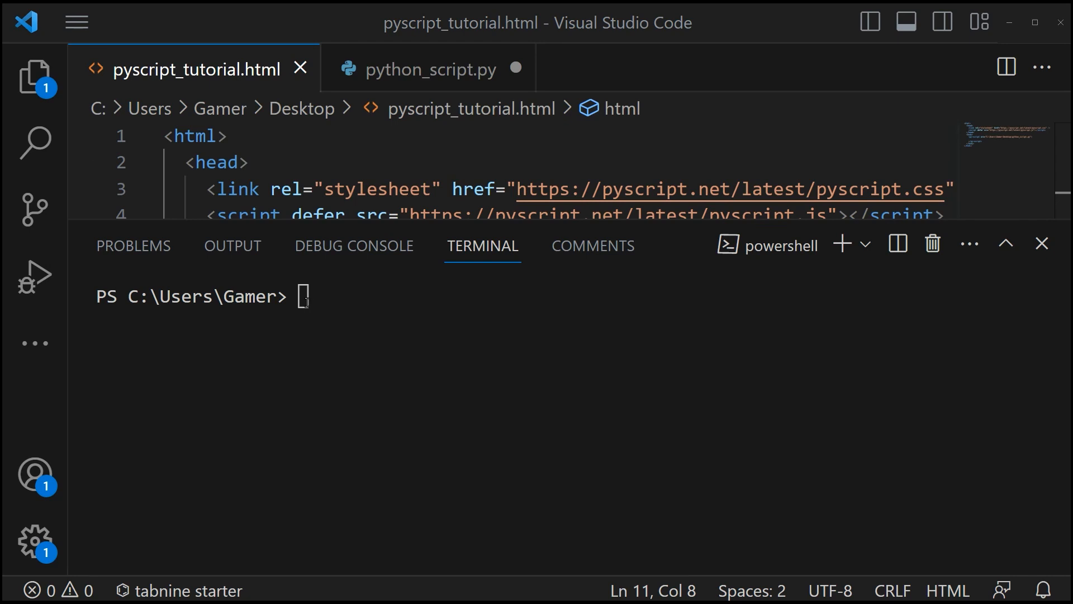
text(cd)
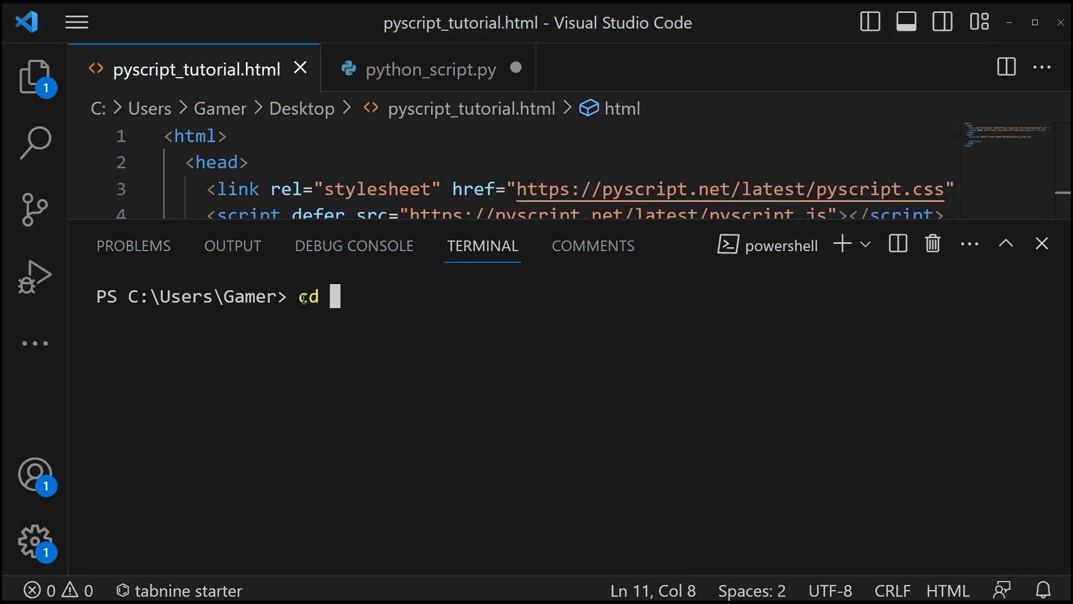
text(deskto)
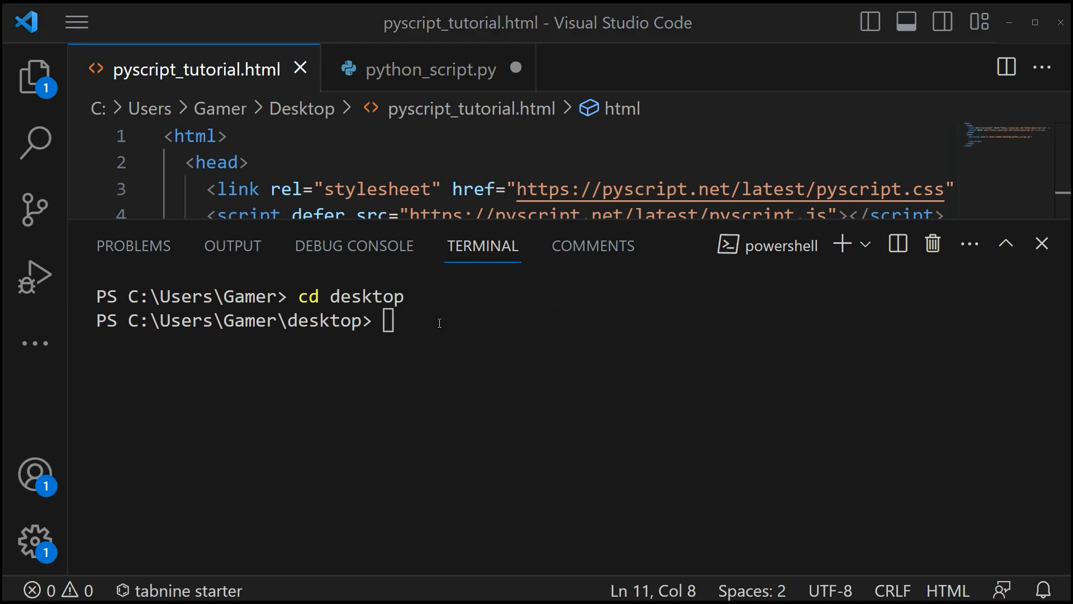
Run python -m http.server 3000 to serve the desktop folder locally
text(python -m http.server 3000)
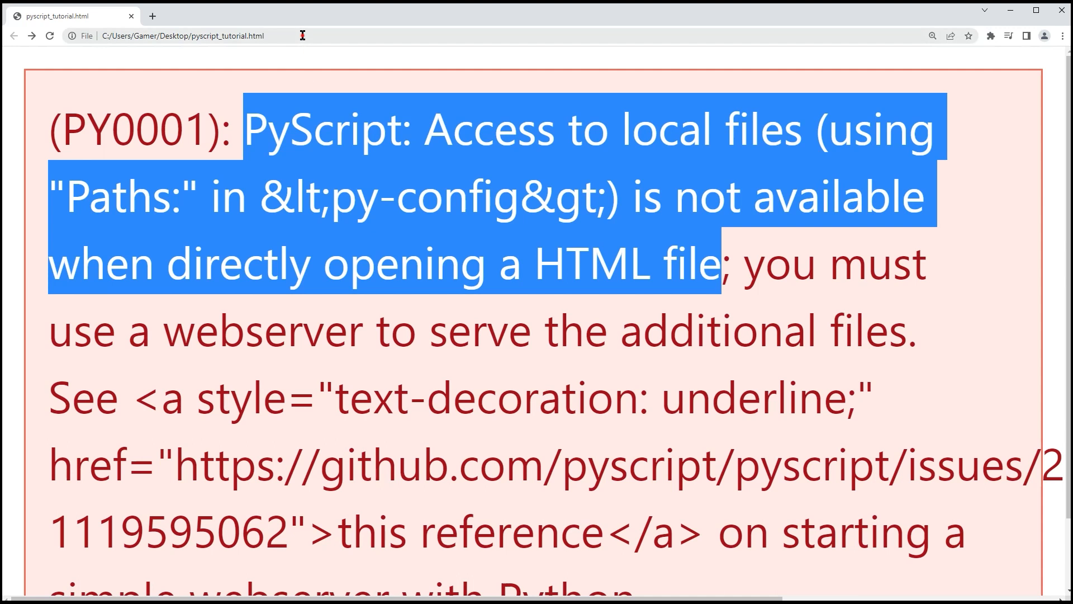
Navigate Chrome to localhost:3000 to see the served directory listing
click(183, 36)
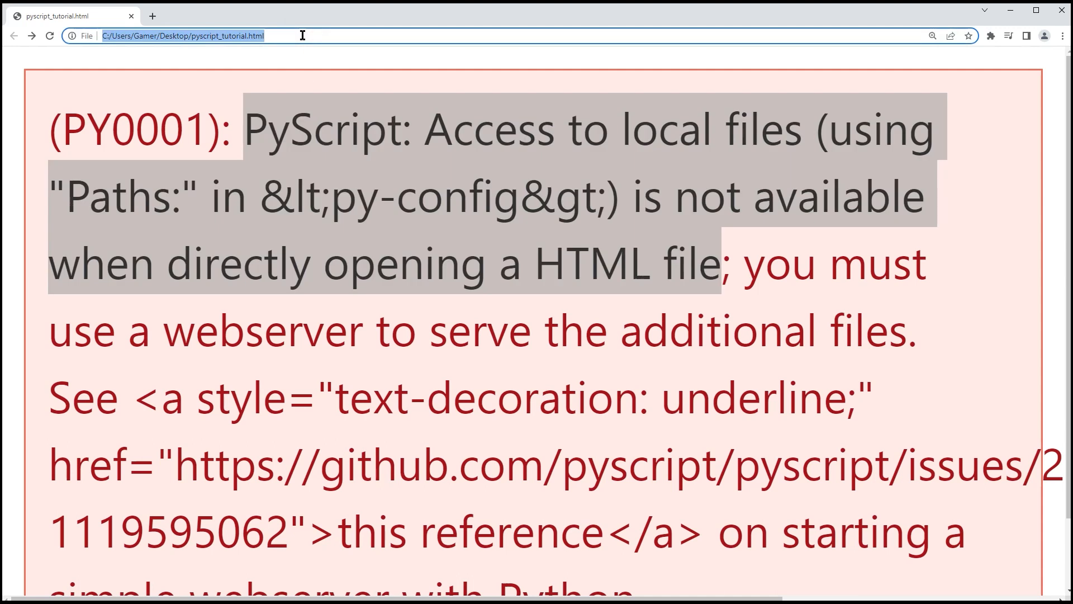
text(localhost:3000)
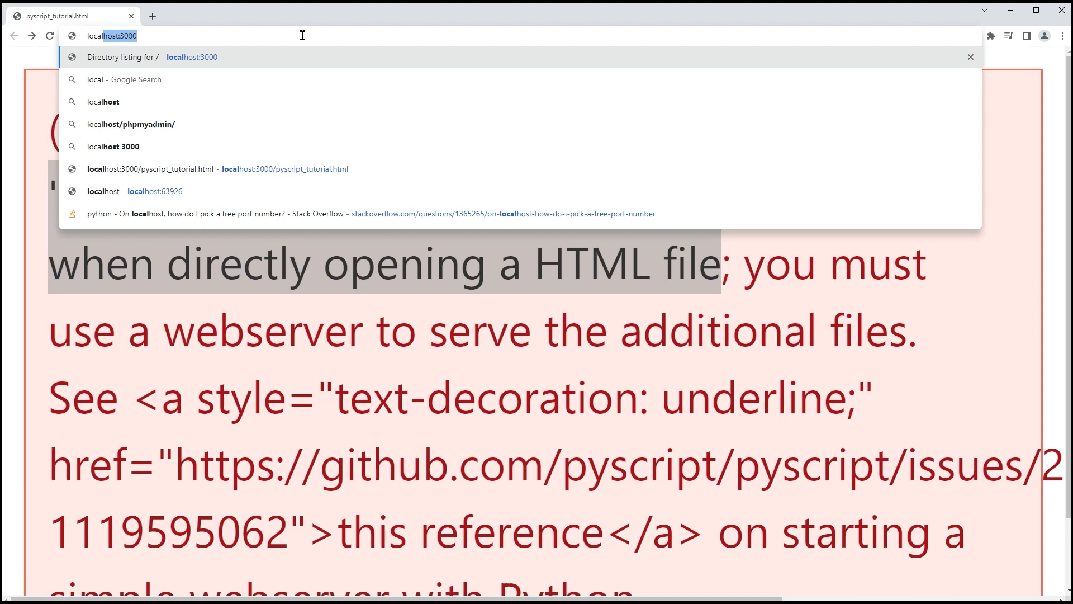
key(Enter)
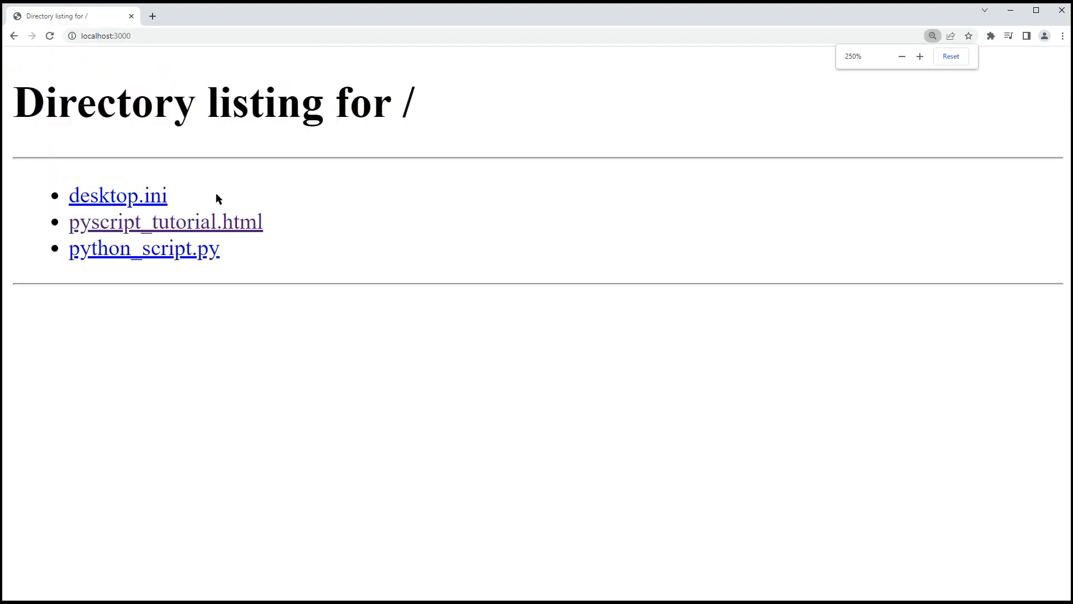
click(920, 56)
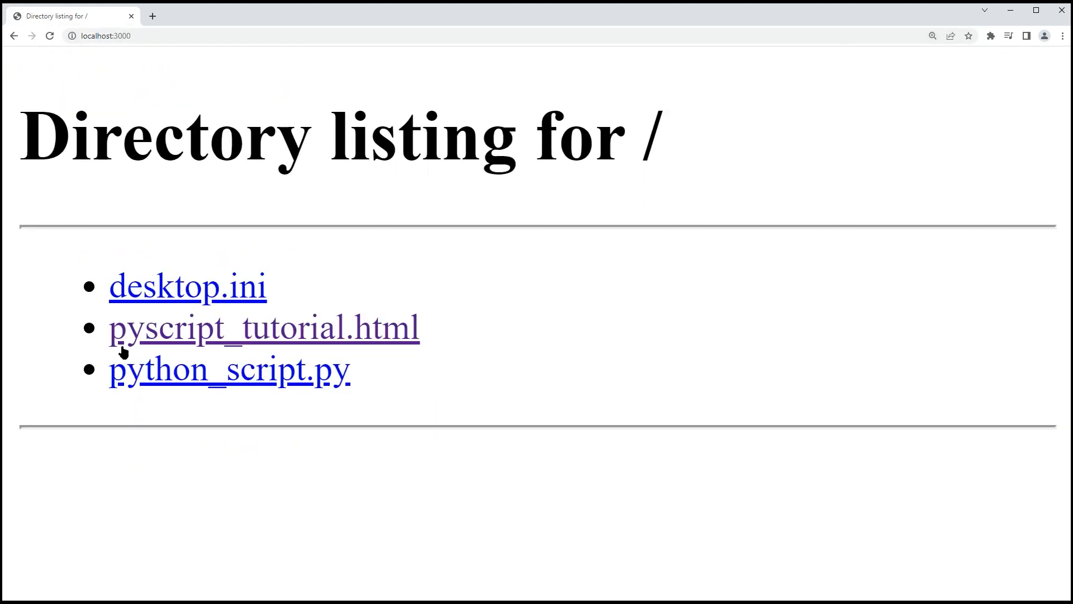
mouse_move(311, 350)
text(/pyscript_tutorial.html)
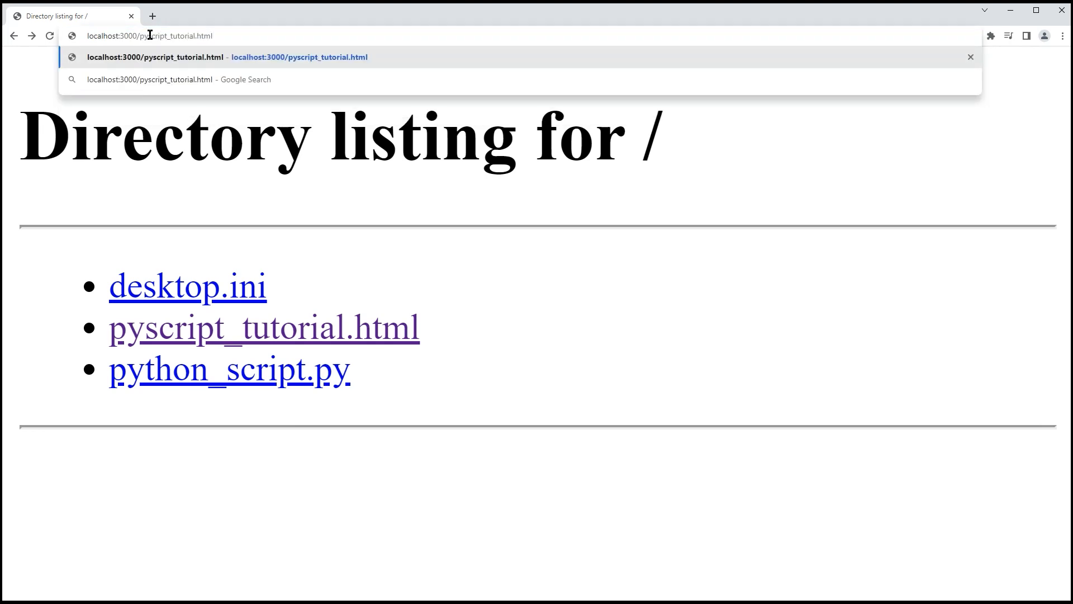
Load localhost:3000/pyscript_tutorial.html so the page renders 'External File'
key(Enter)
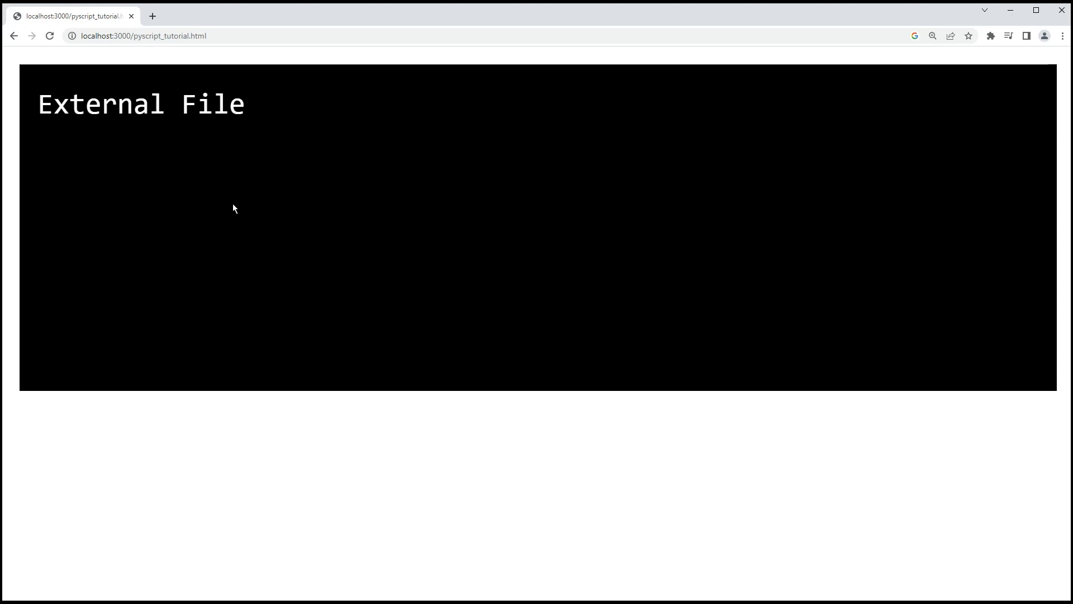
mouse_move(260, 116)
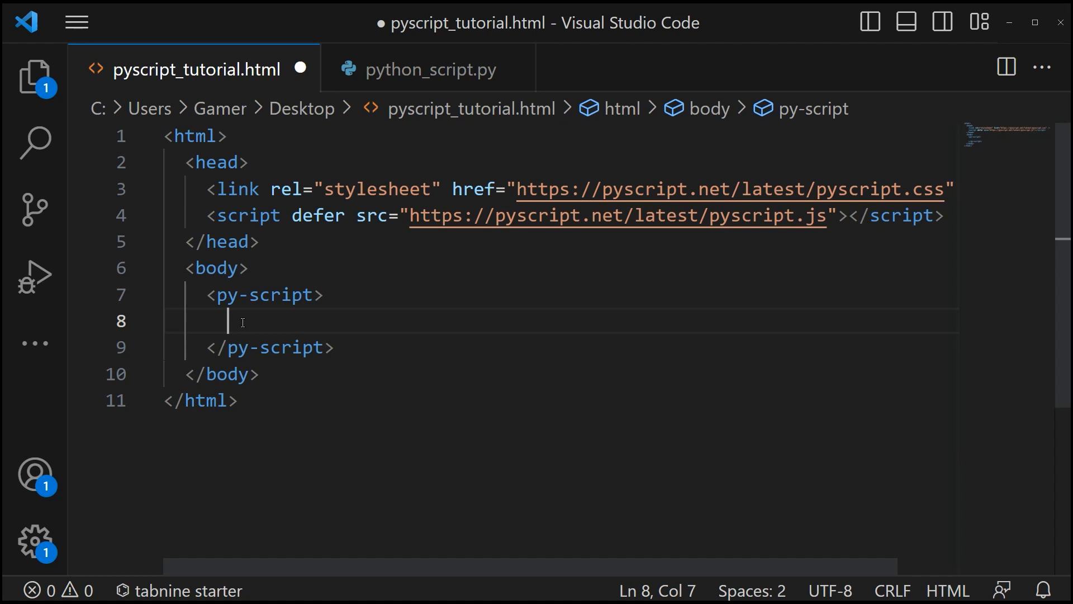
Write import datetime and a print of datetime.date.today() in the py-script block
text(imp)
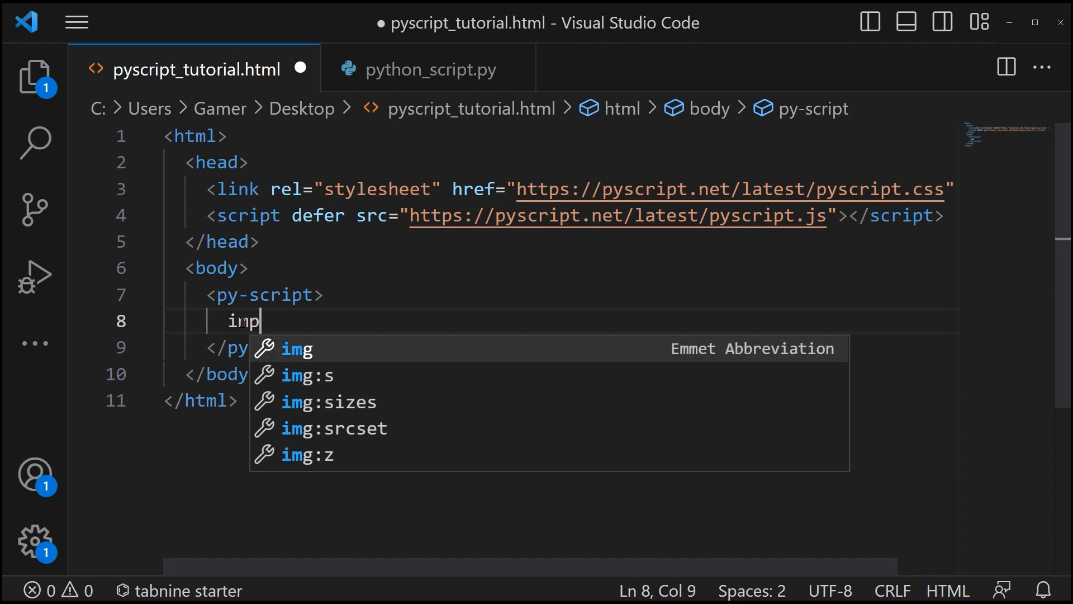
text(ort)
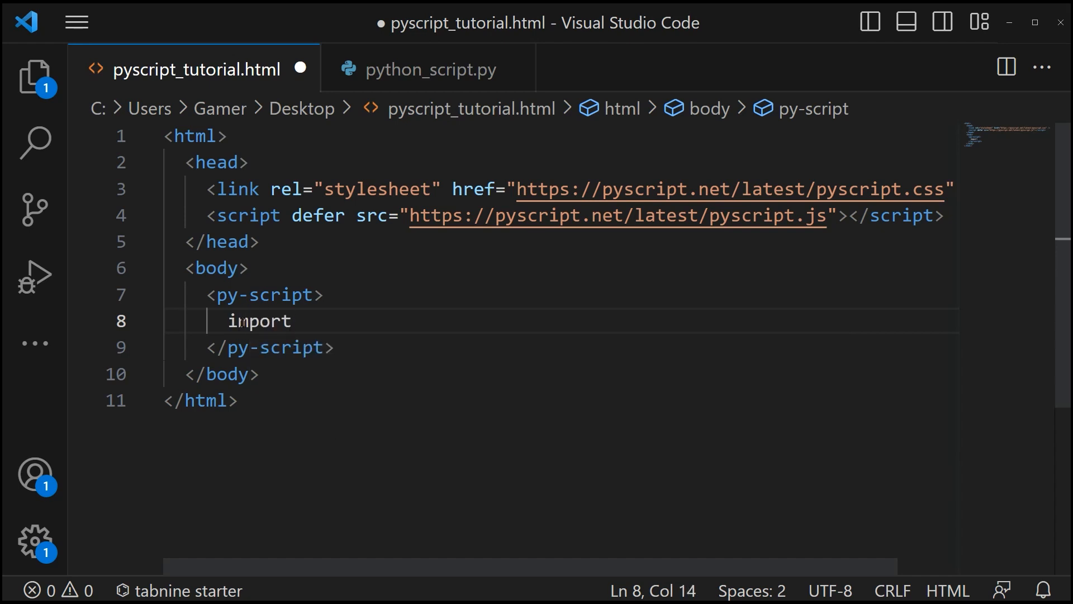
text(datetime)
text(print)d)
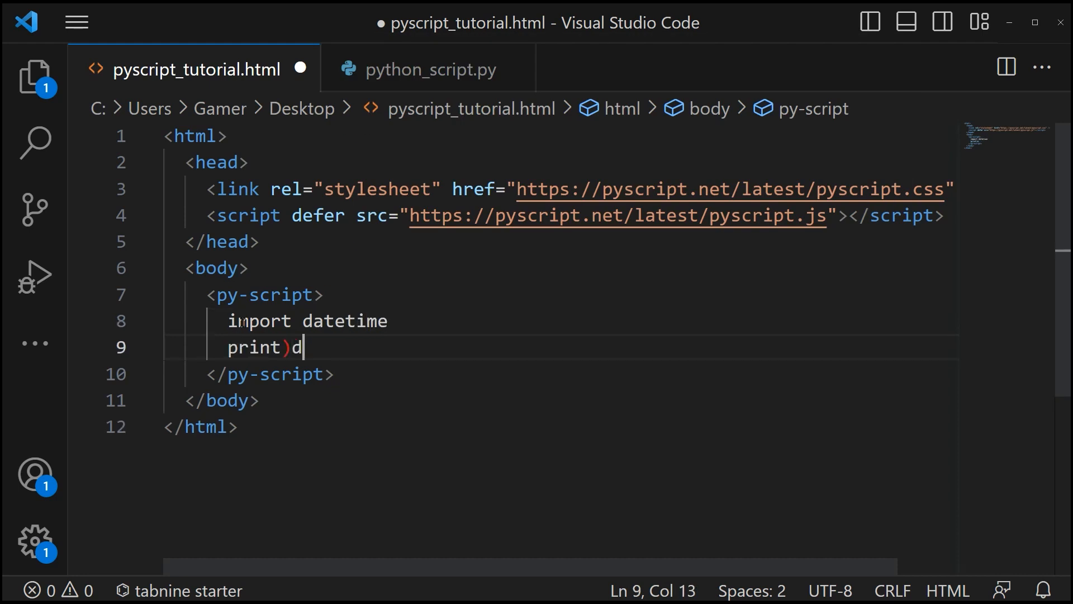
text(atetime)
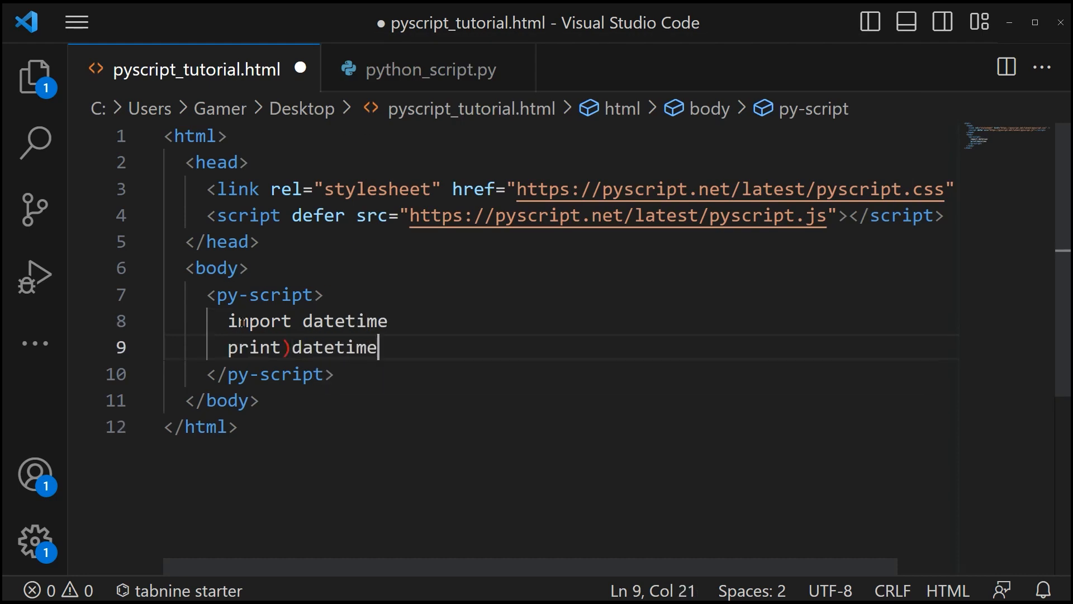
text(.dat)
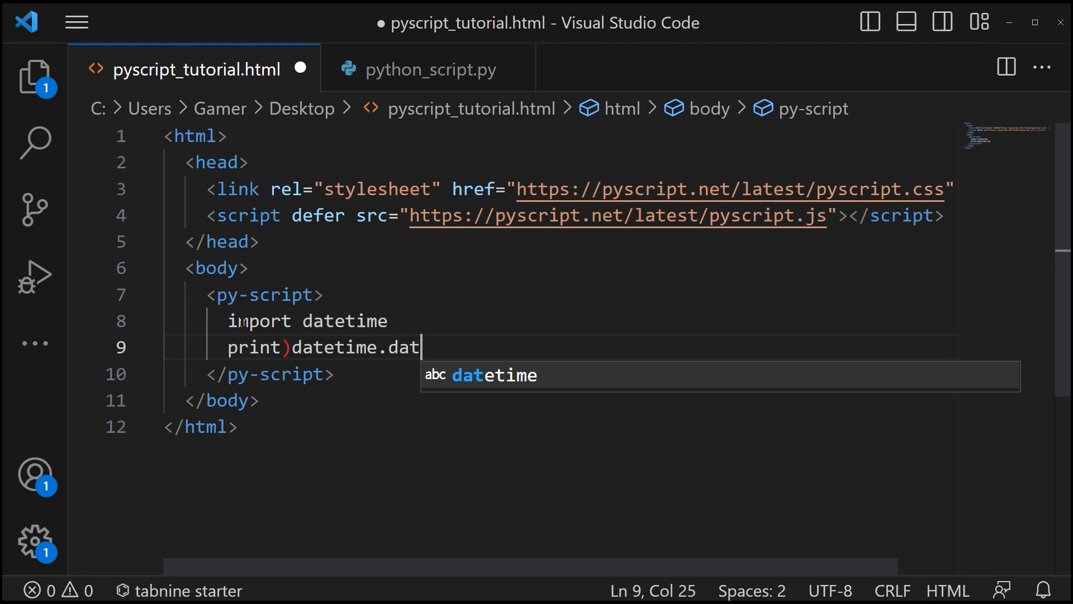
text(e.to)
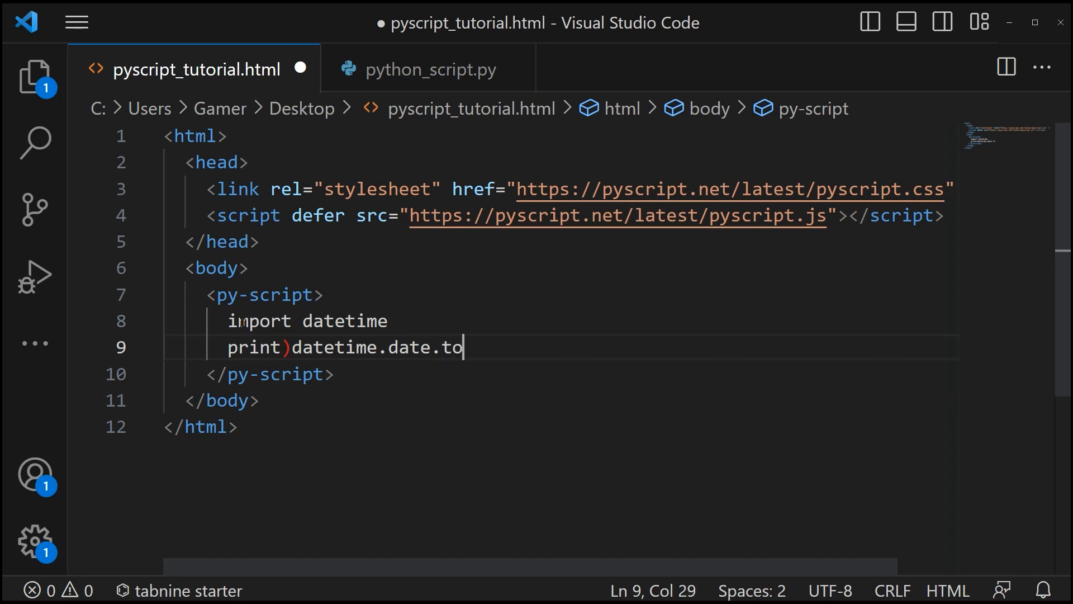
text(day())
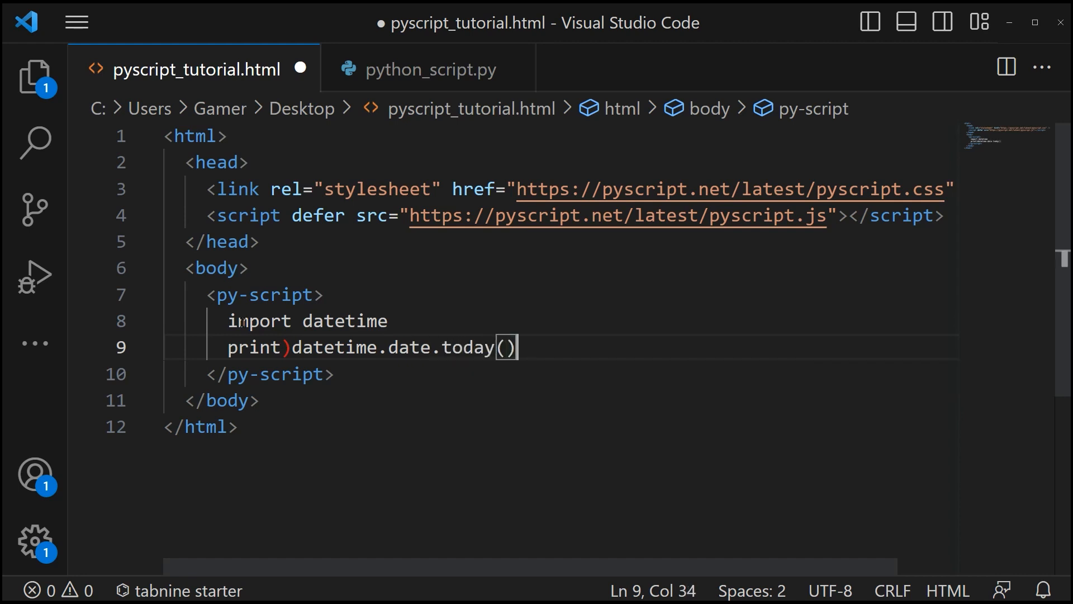